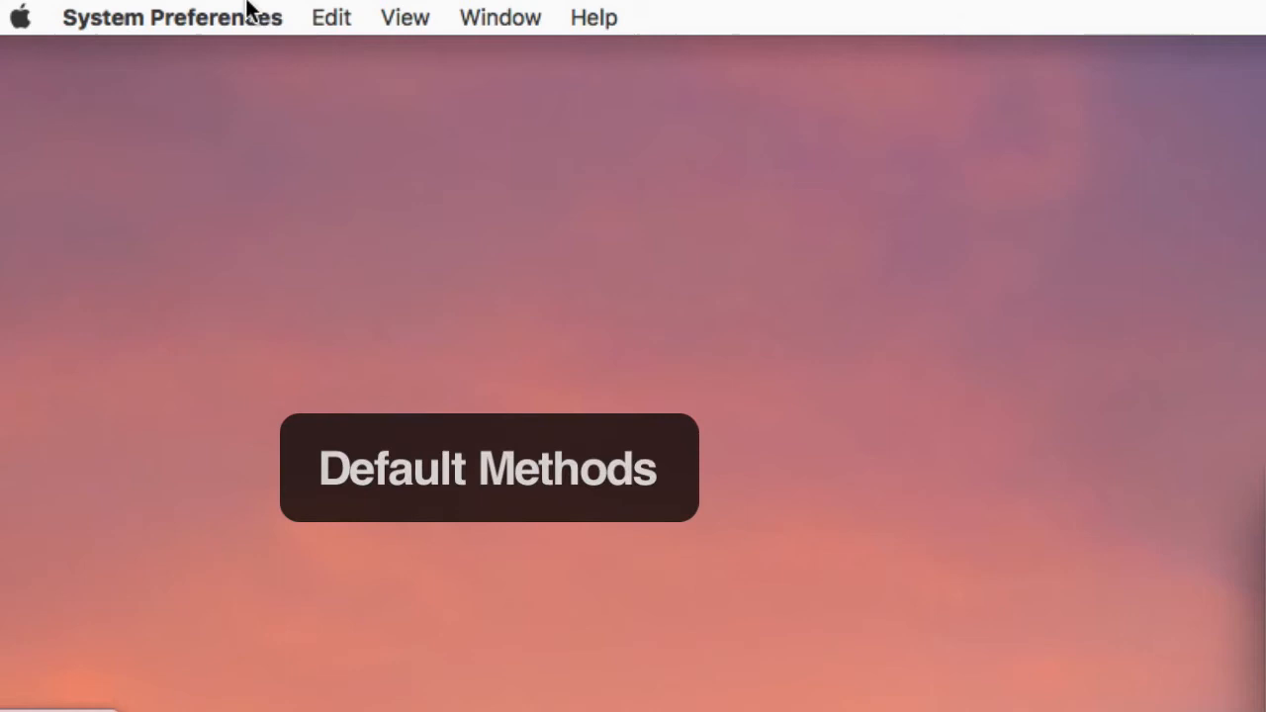
- Show the System Preferences app menu with its Quit System Preferences command
{"action": "left_click", "coordinate": [171, 17]}
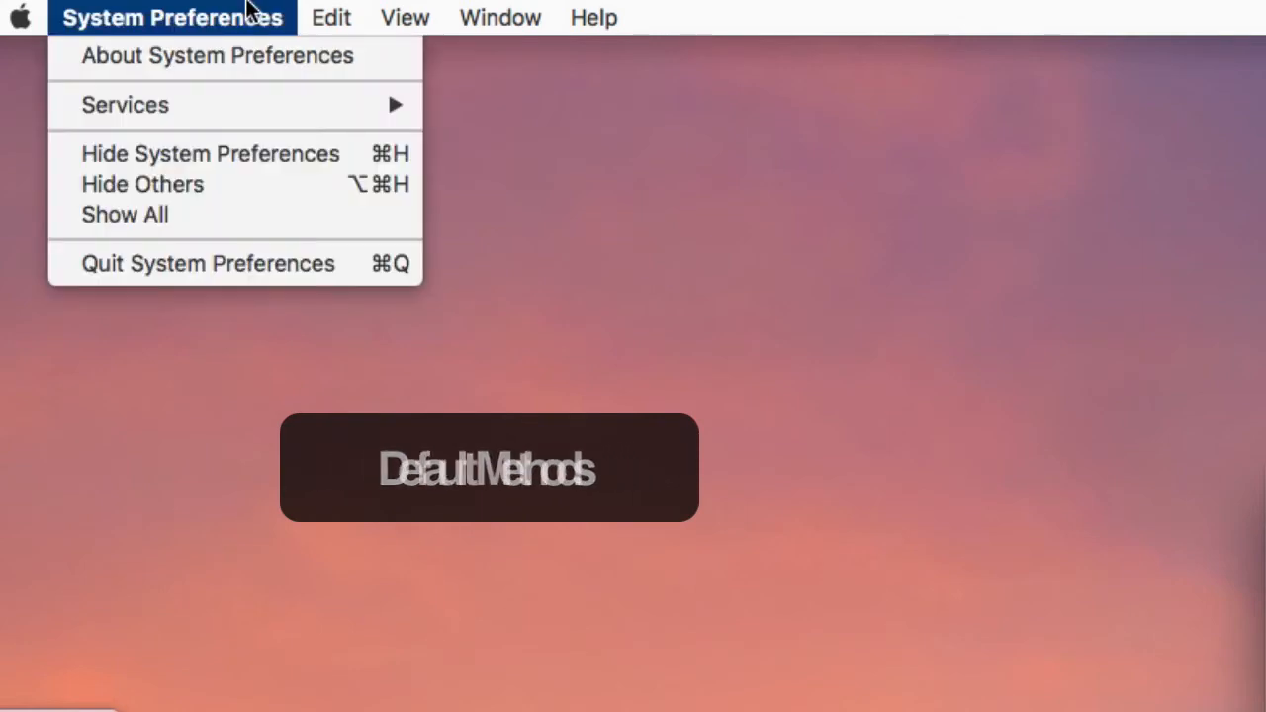
{"action": "mouse_move", "coordinate": [258, 263]}
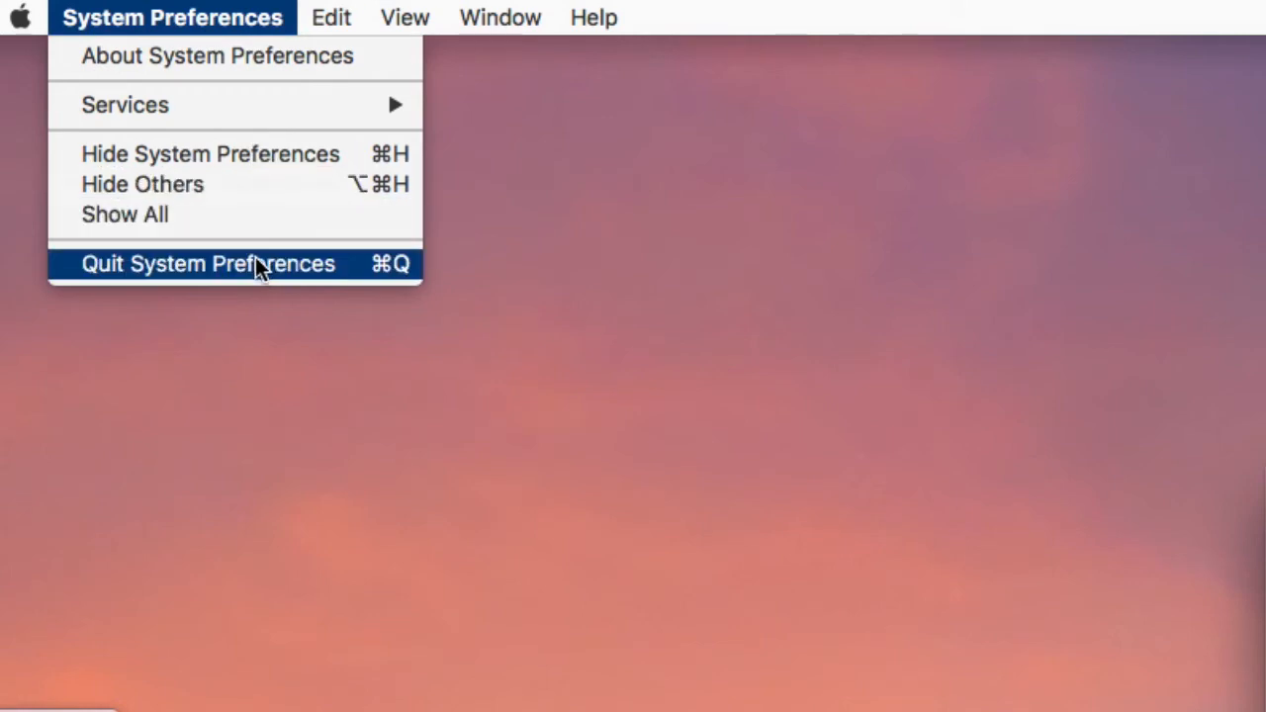
{"action": "mouse_move", "coordinate": [326, 280]}
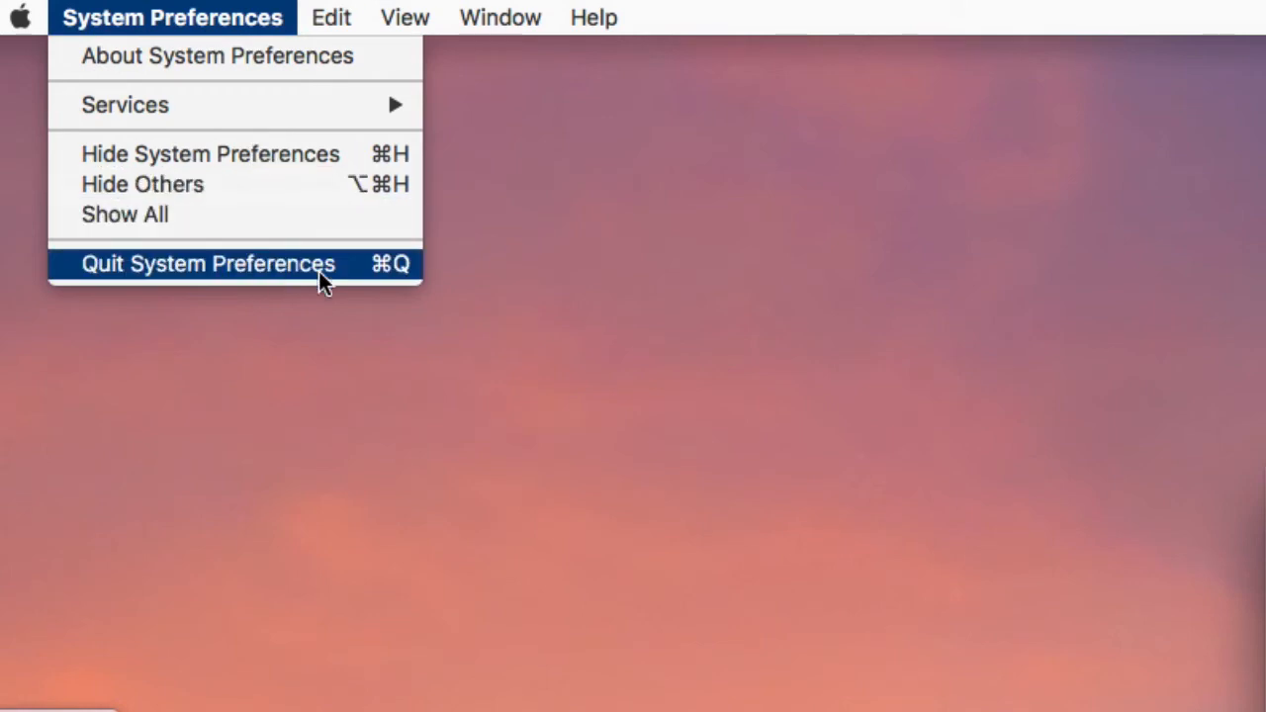
{"action": "mouse_move", "coordinate": [401, 275]}
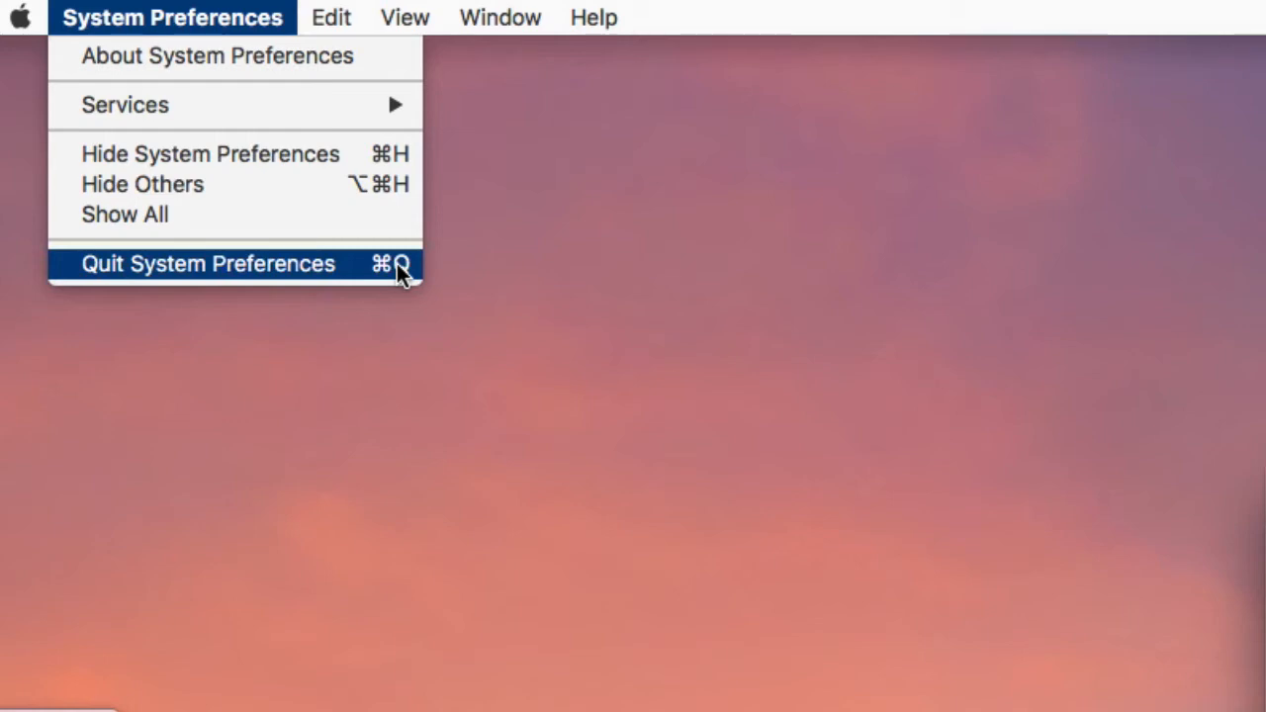
{"action": "mouse_move", "coordinate": [873, 273]}
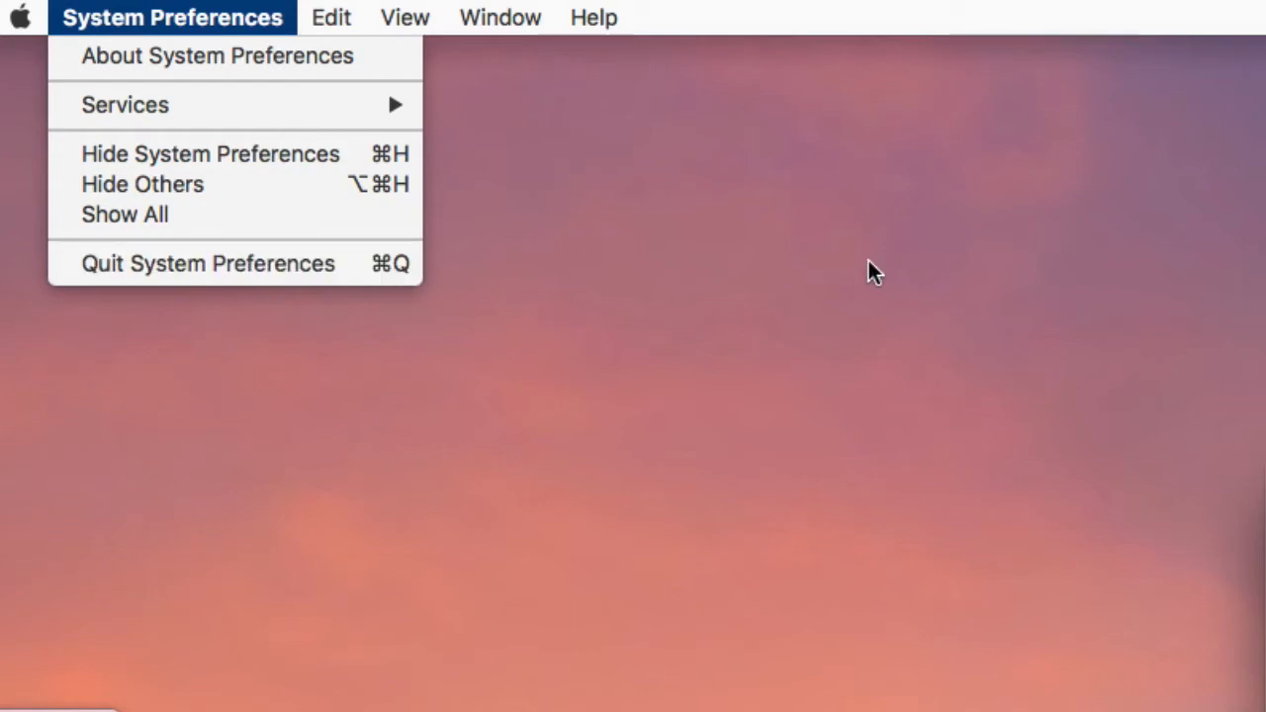
{"action": "left_click", "coordinate": [874, 272]}
{"action": "type", "text": "quit"}
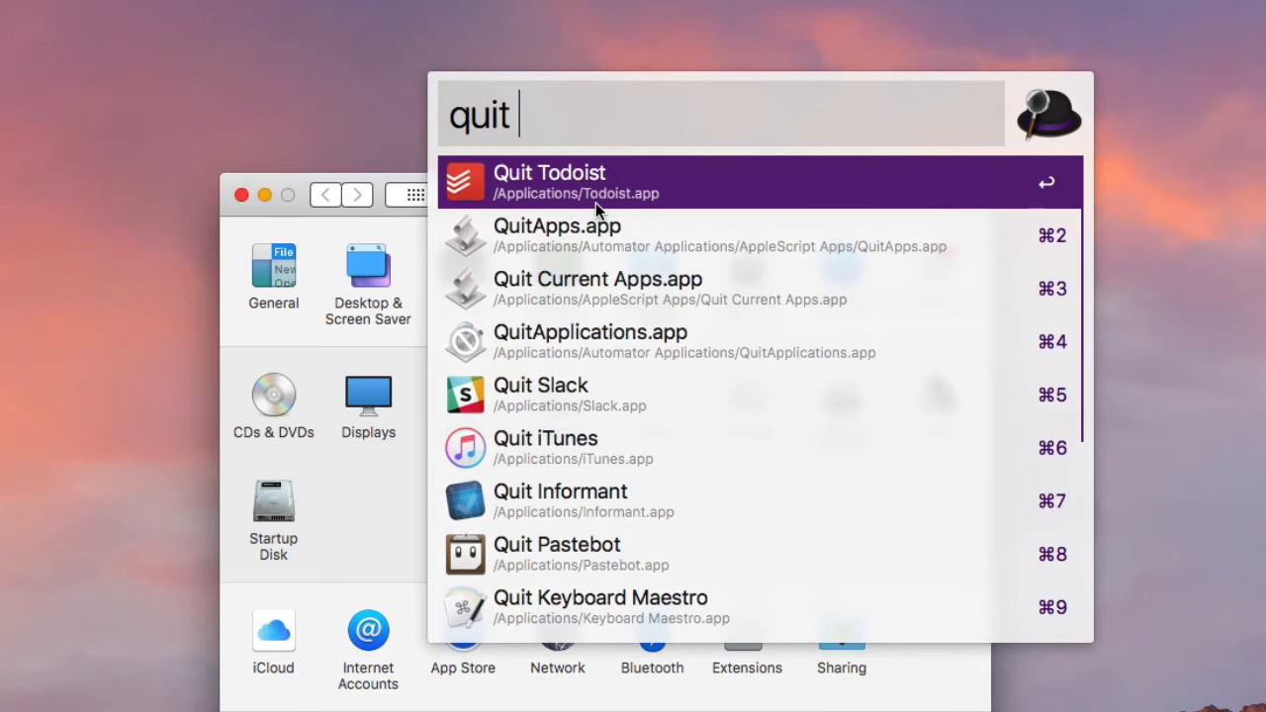
- Narrow Alfred's quit commands by typing 'syste' to find Quit System Preferences
{"action": "type", "text": "syste"}
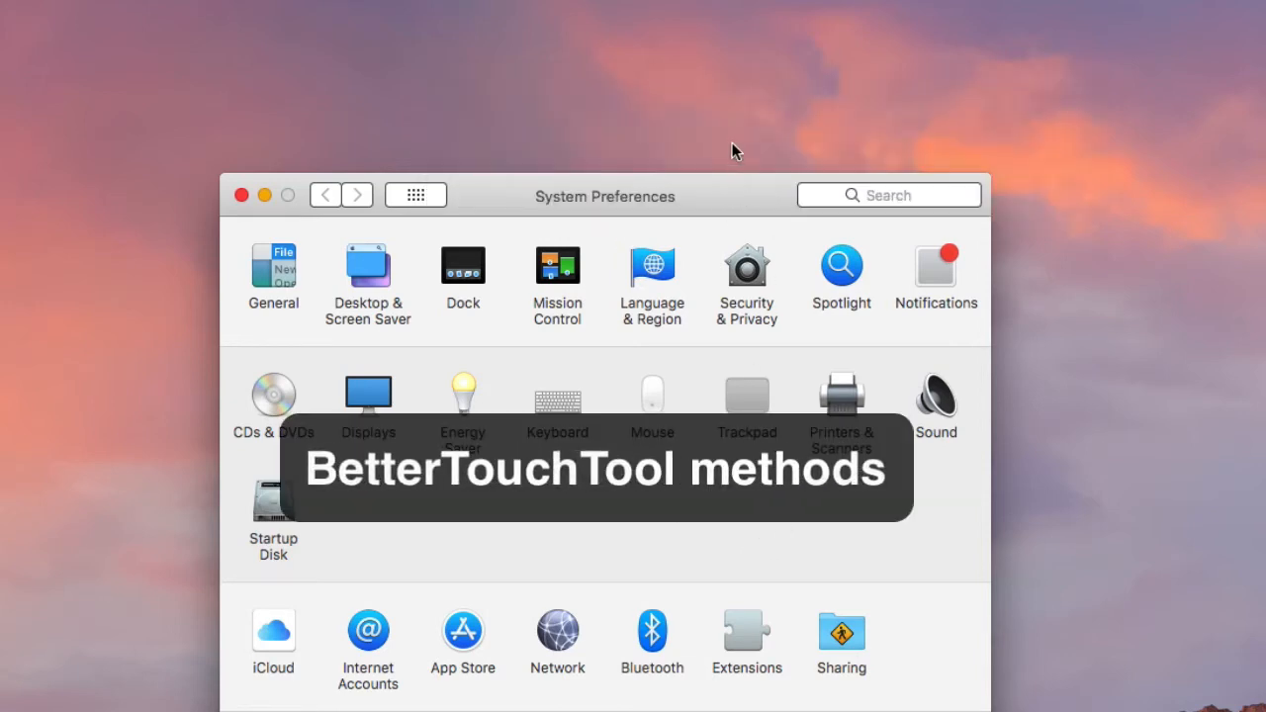
{"action": "mouse_move", "coordinate": [748, 219]}
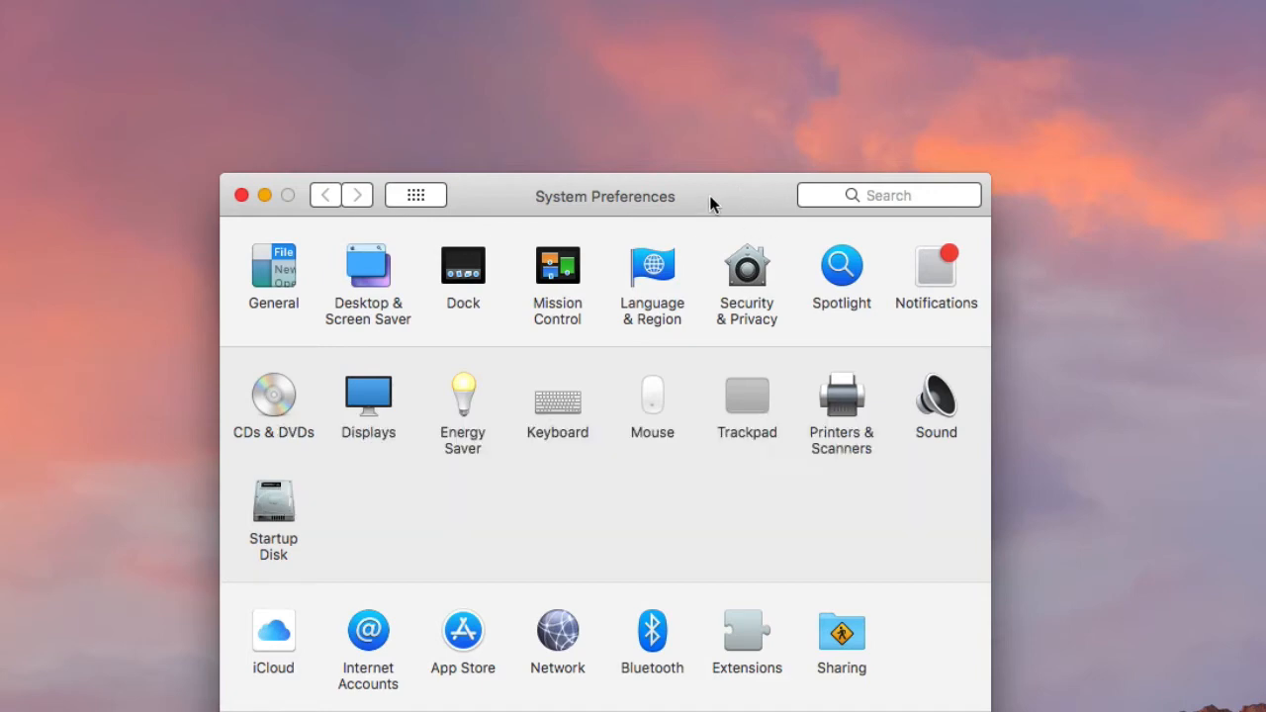
{"action": "mouse_move", "coordinate": [689, 205]}
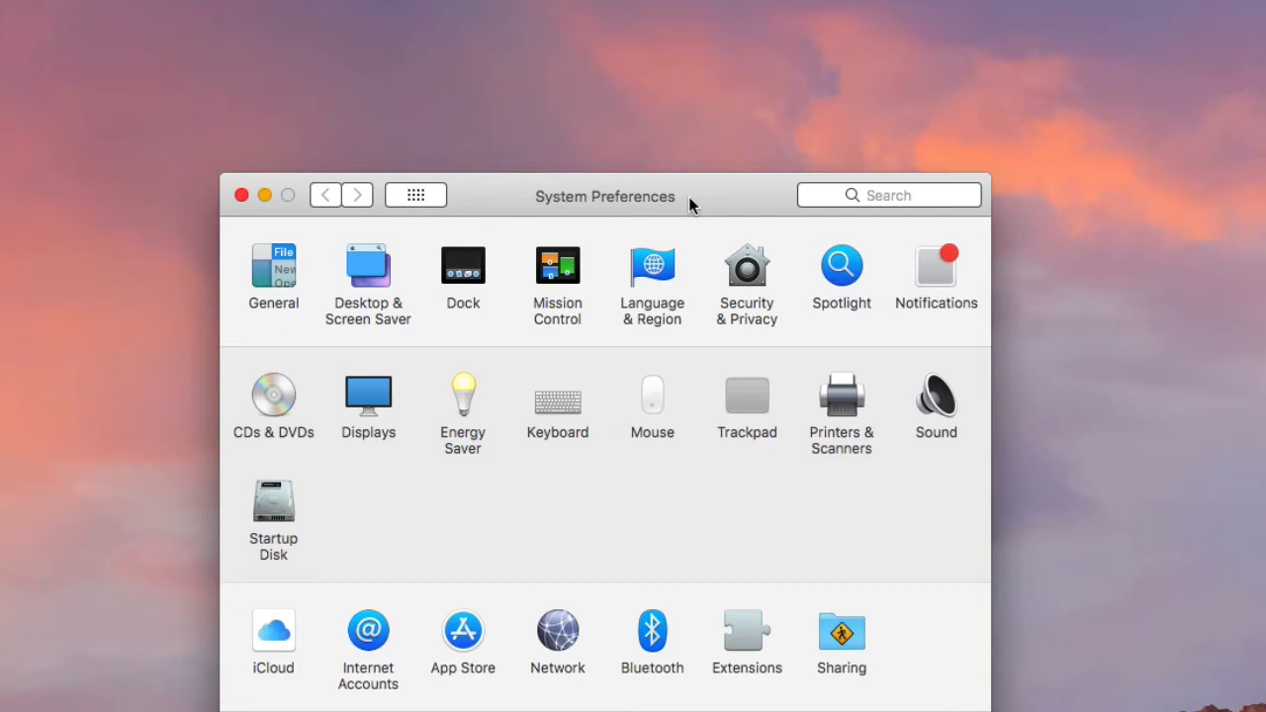
{"action": "mouse_move", "coordinate": [729, 200]}
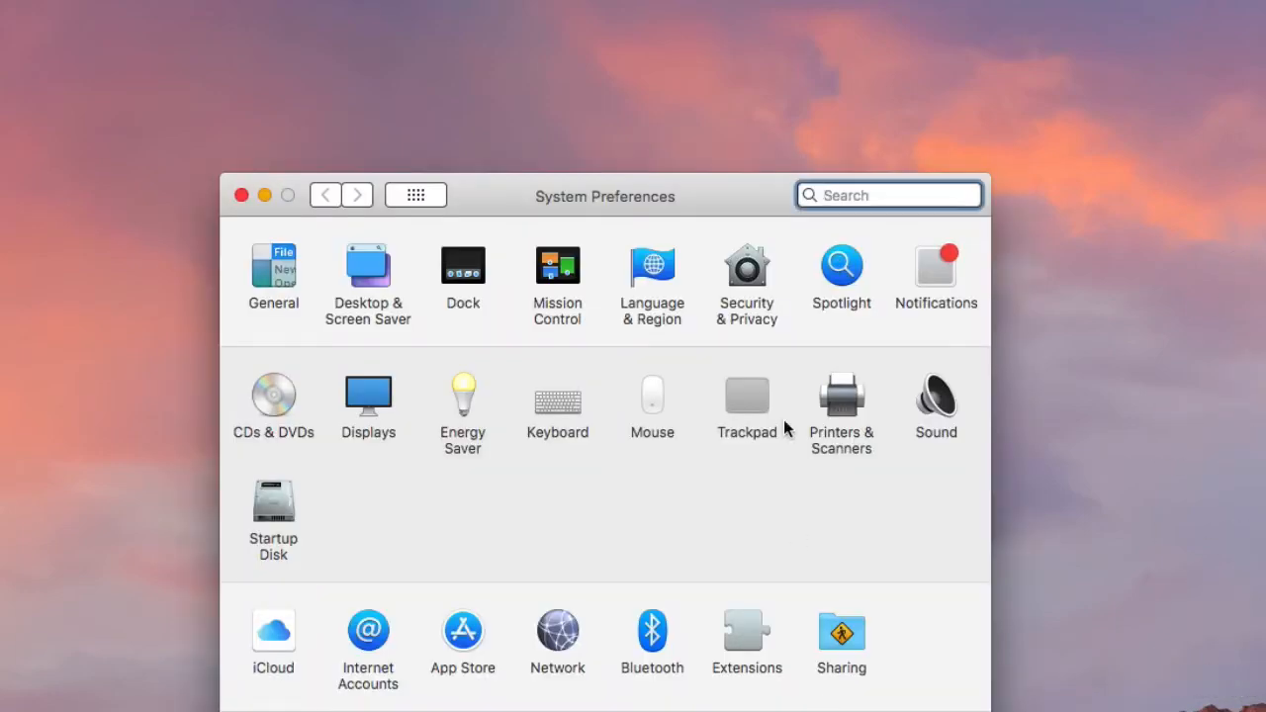
{"action": "mouse_move", "coordinate": [754, 355]}
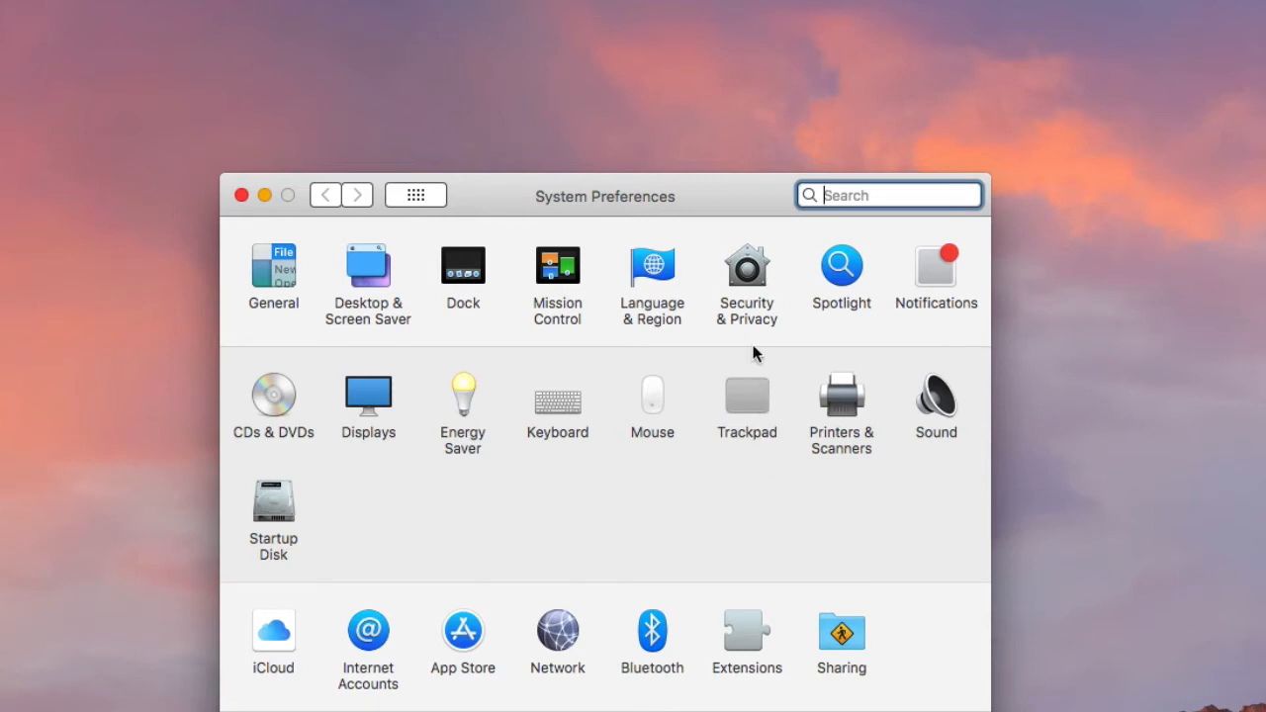
{"action": "mouse_move", "coordinate": [687, 366]}
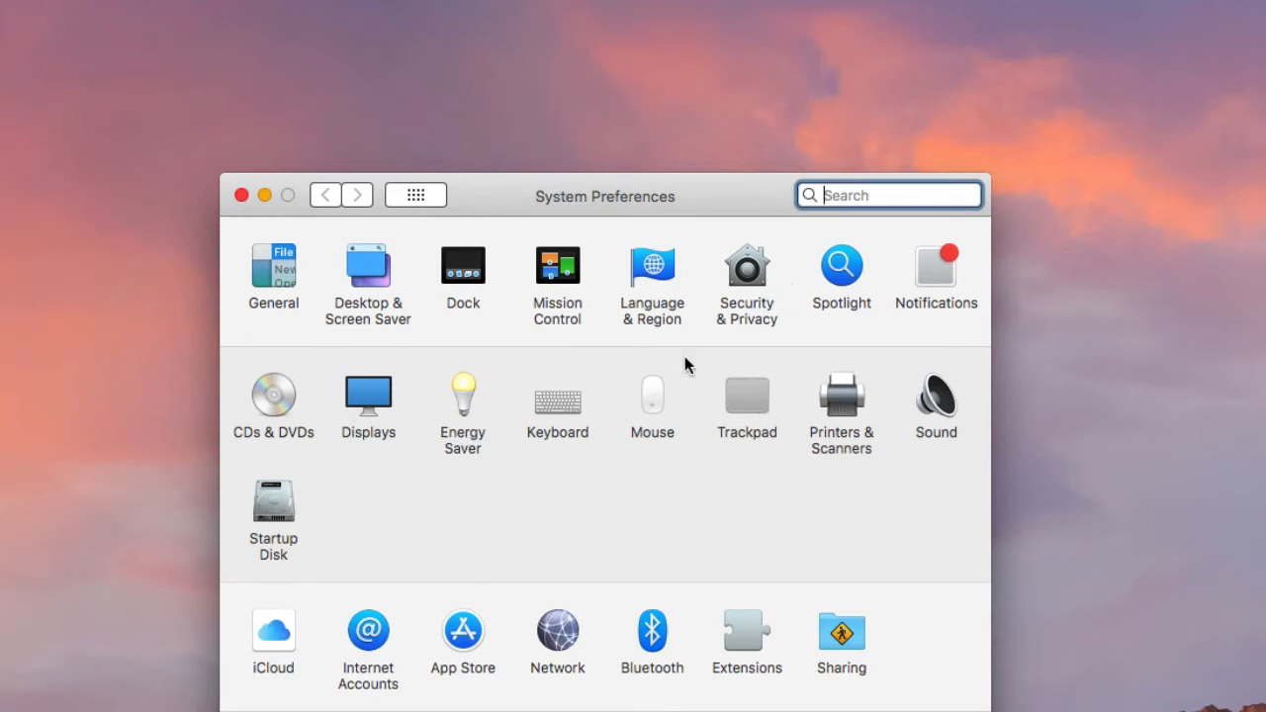
{"action": "mouse_move", "coordinate": [782, 284]}
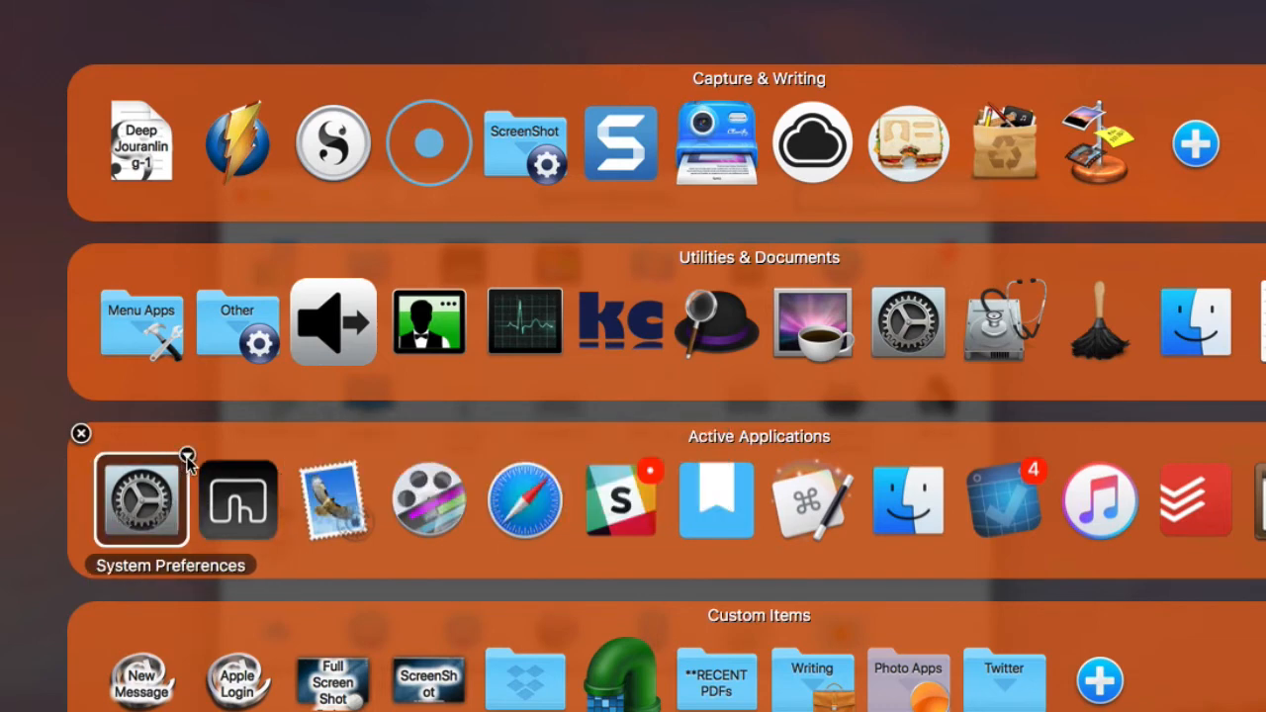
{"action": "mouse_move", "coordinate": [190, 463]}
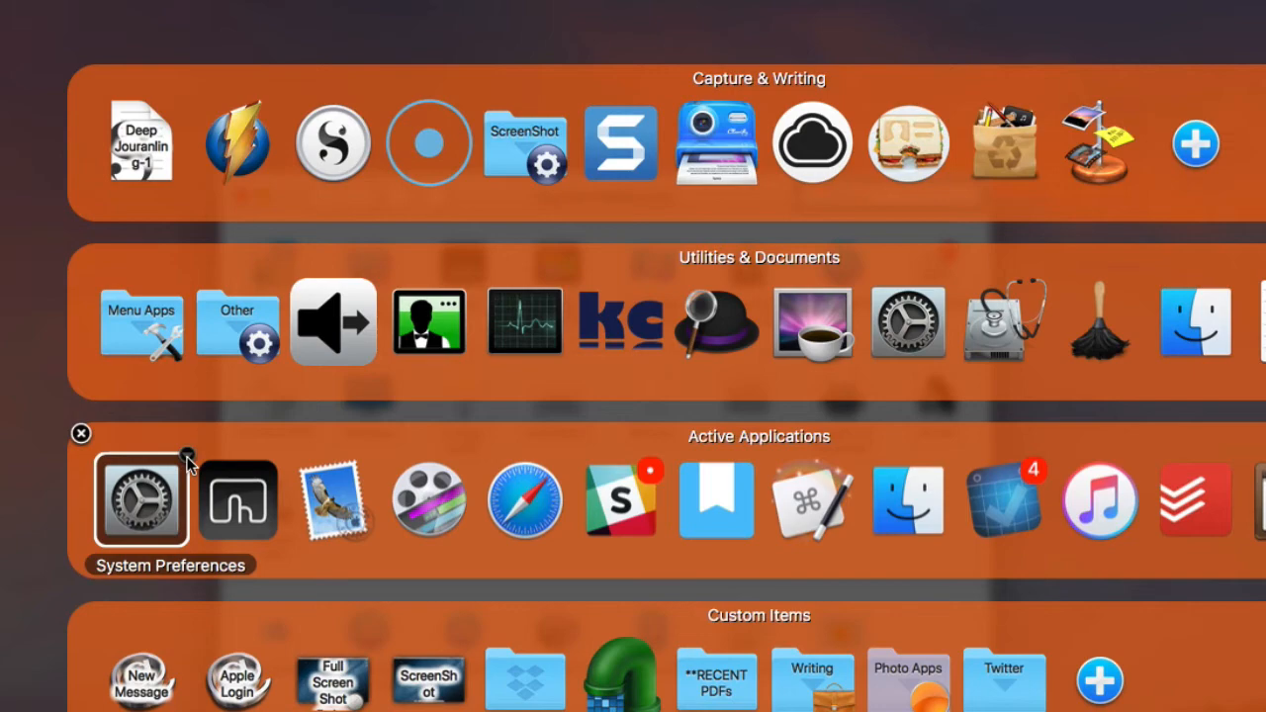
- Right-click System Preferences in Supertab's Active Applications to show its quit options
{"action": "right_click", "coordinate": [141, 499]}
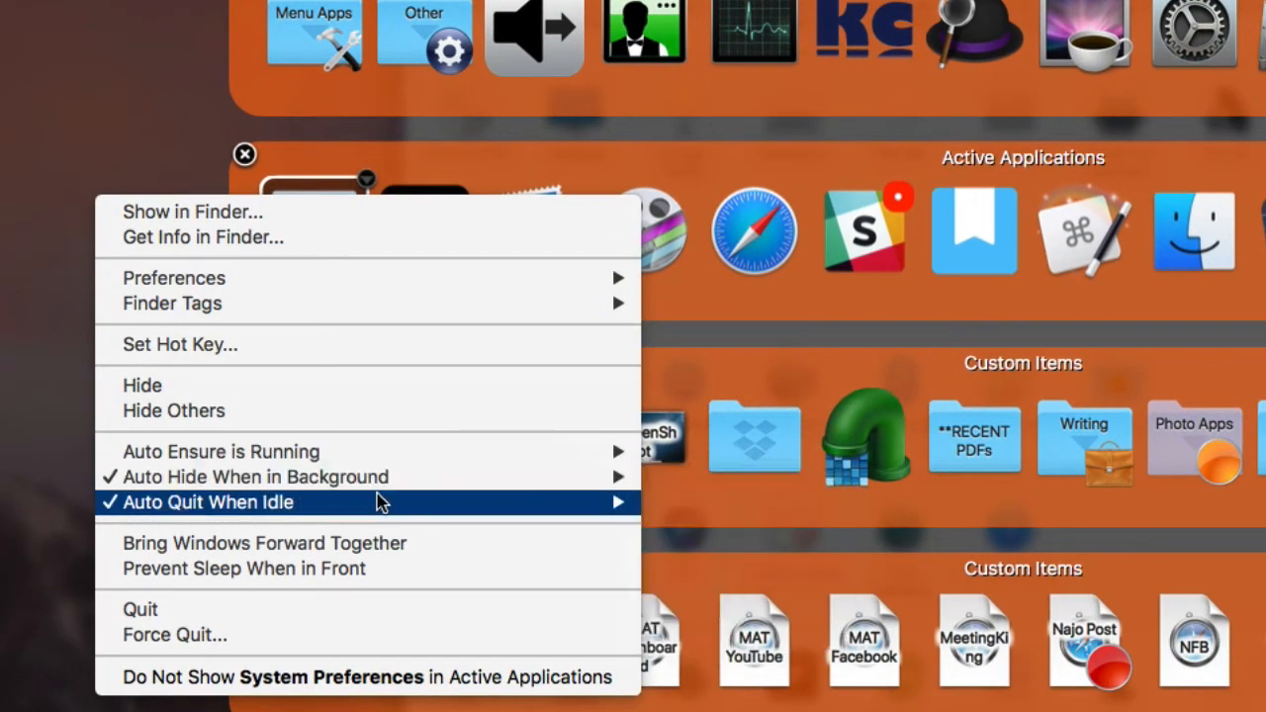
{"action": "mouse_move", "coordinate": [376, 503]}
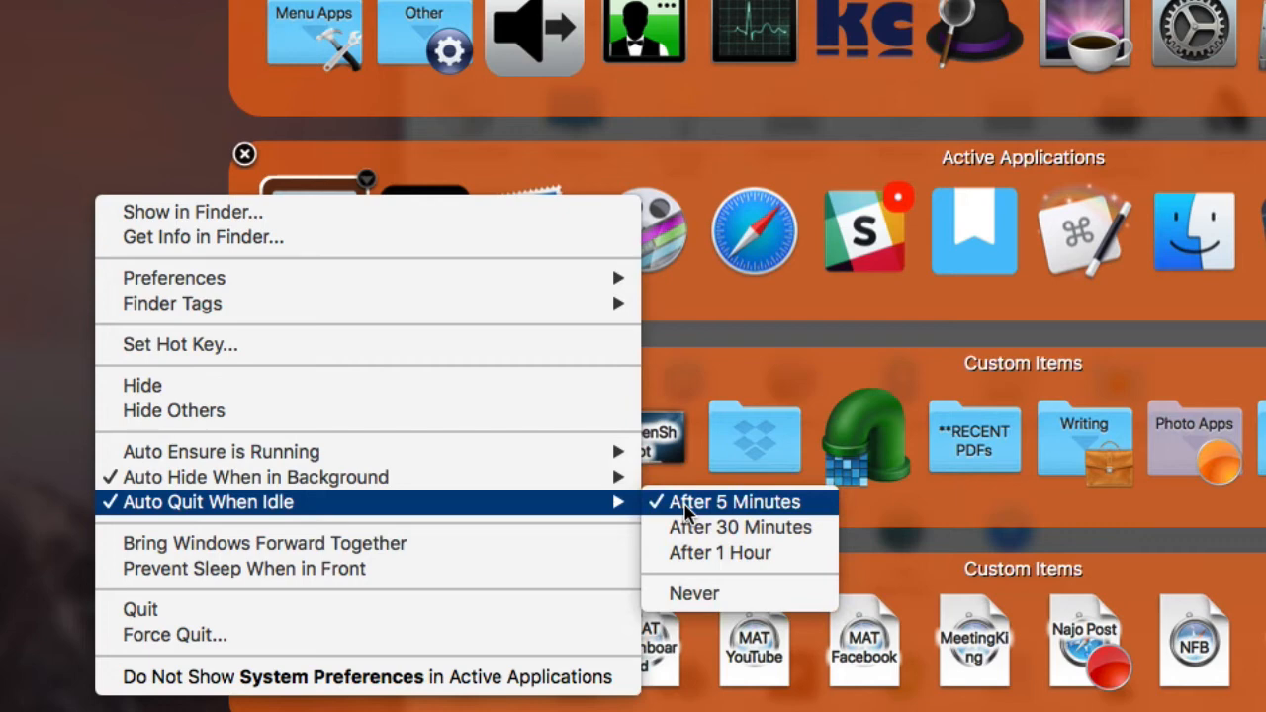
{"action": "mouse_move", "coordinate": [633, 363]}
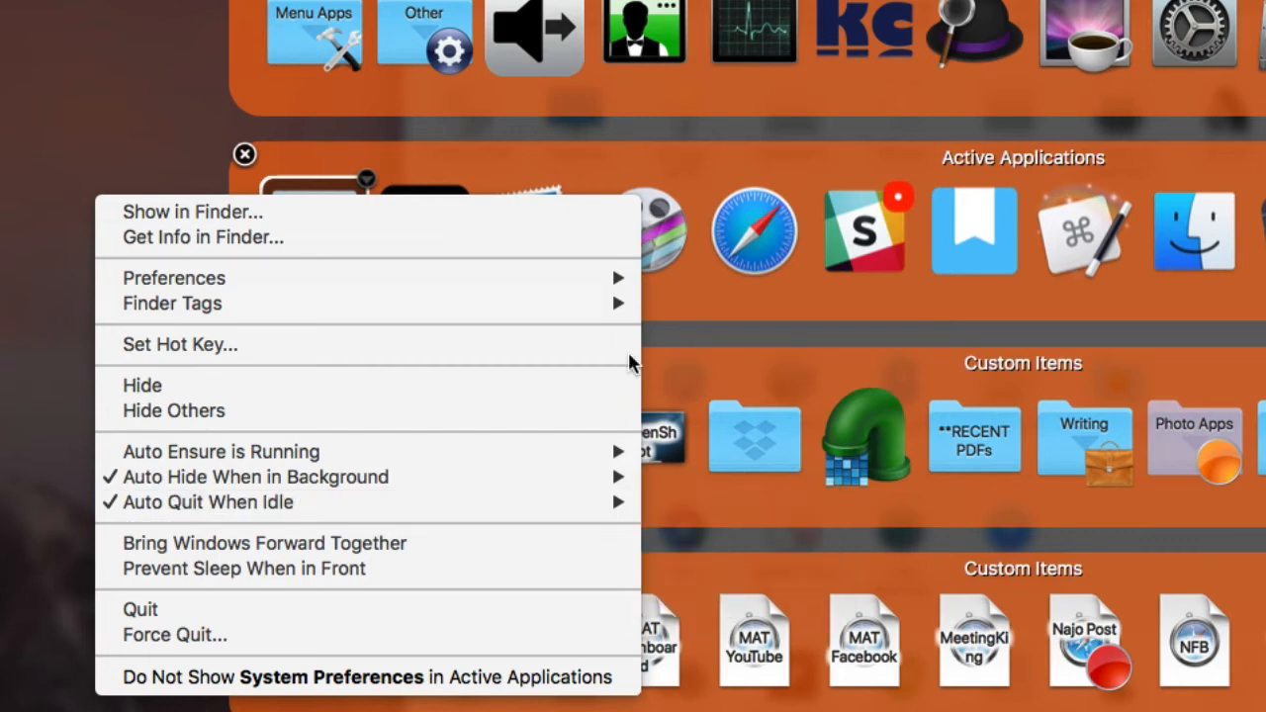
{"action": "mouse_move", "coordinate": [588, 527]}
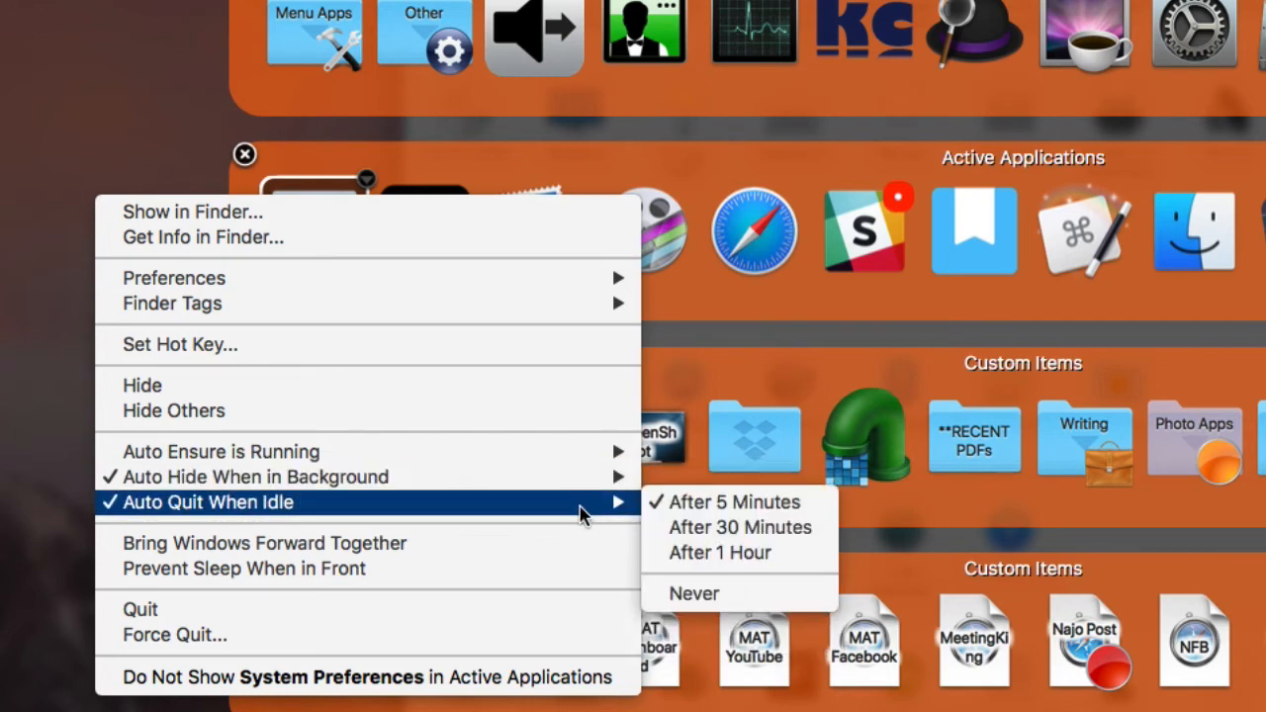
{"action": "mouse_move", "coordinate": [113, 120]}
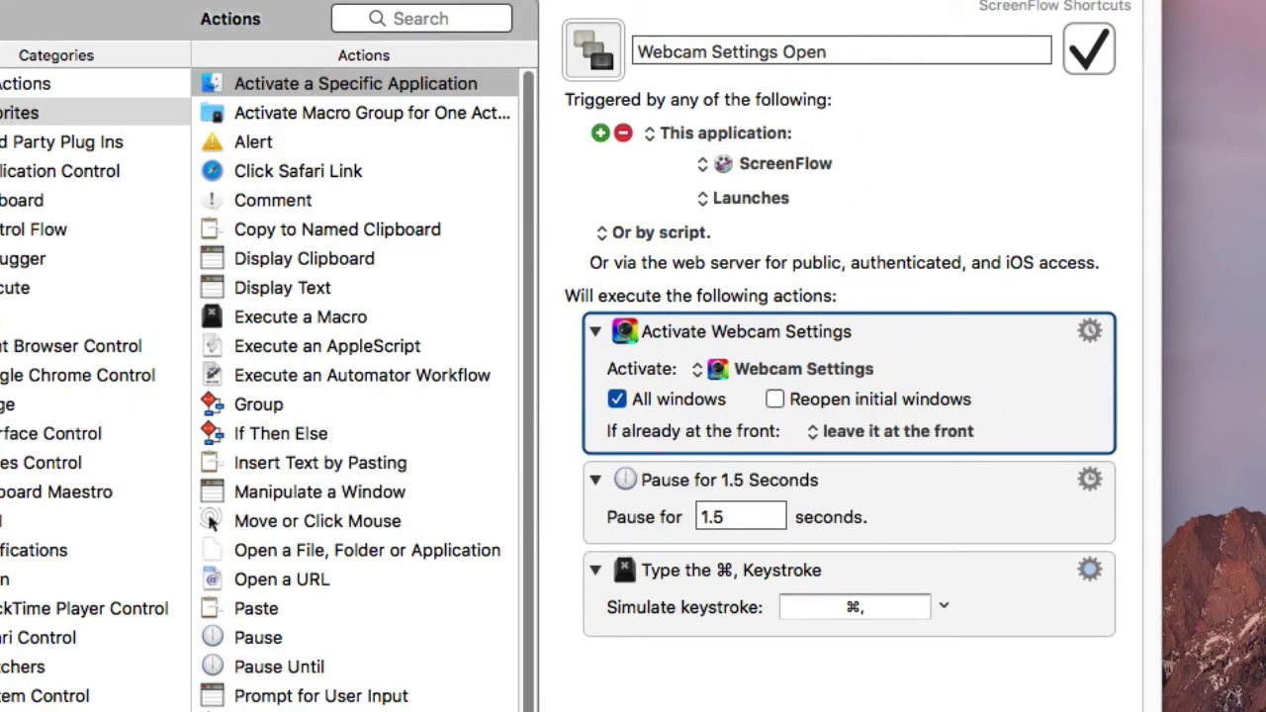
{"action": "mouse_move", "coordinate": [825, 208]}
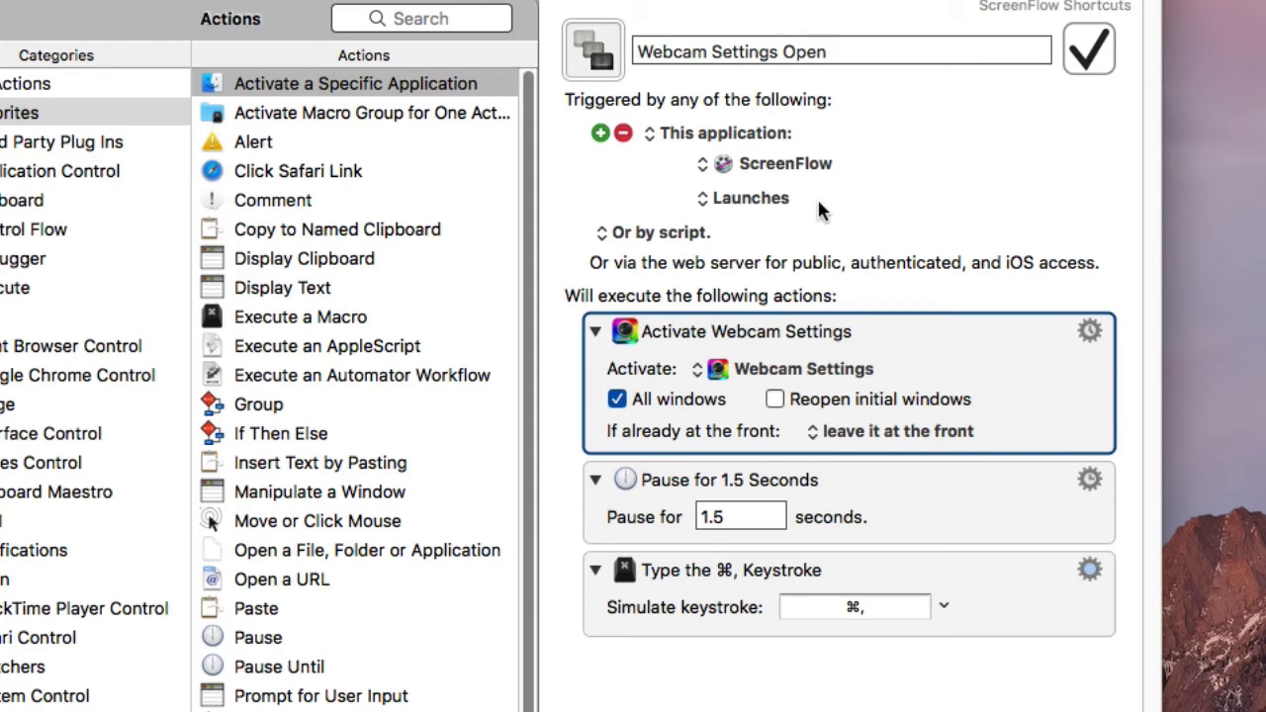
{"action": "mouse_move", "coordinate": [841, 369]}
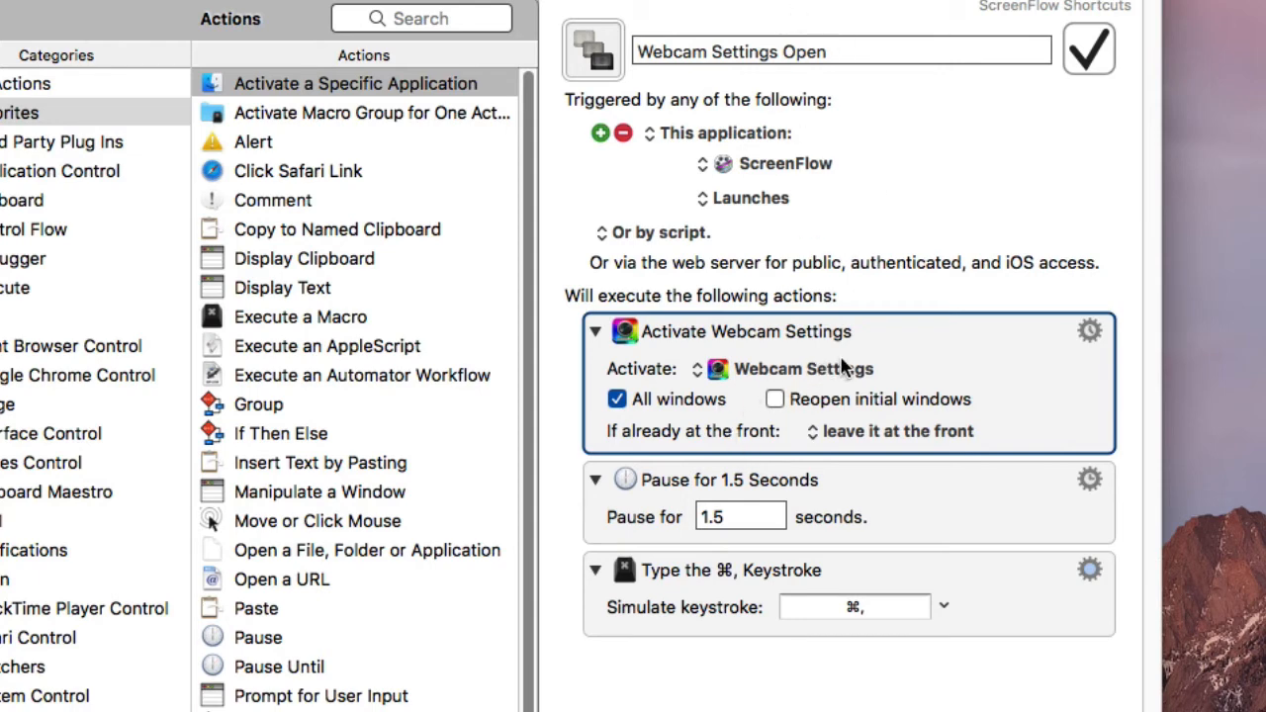
{"action": "mouse_move", "coordinate": [737, 344]}
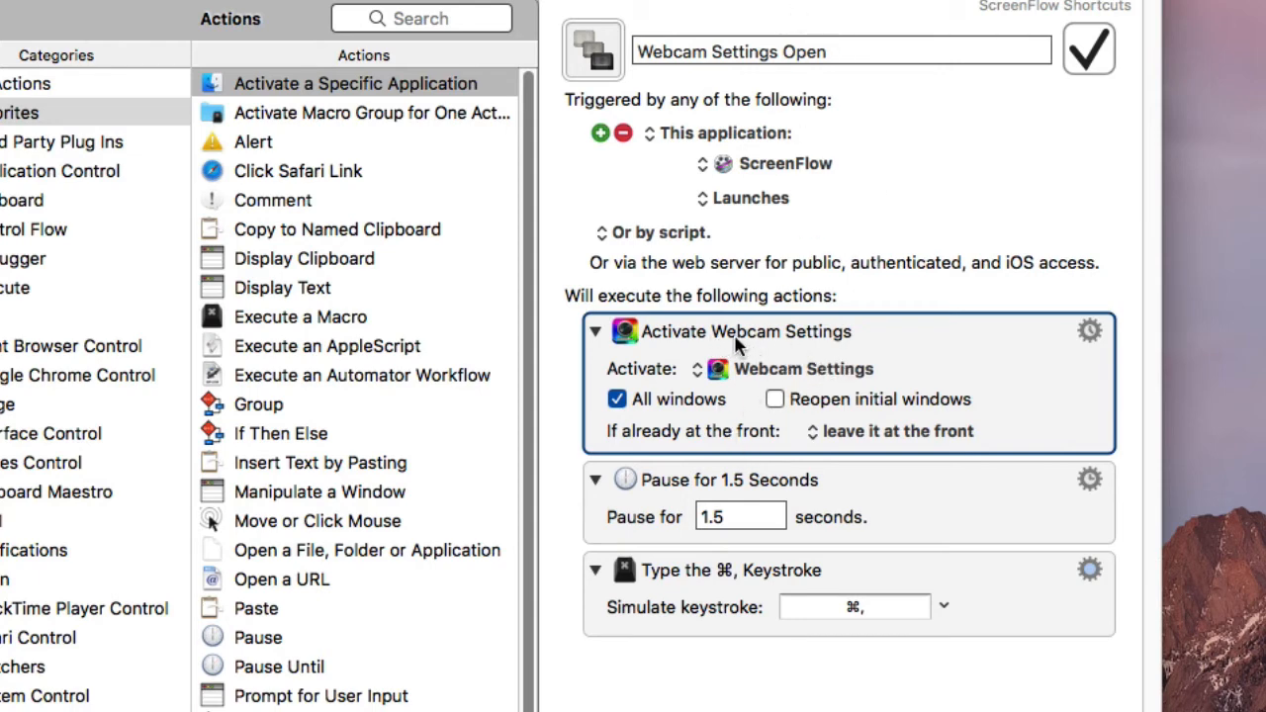
{"action": "mouse_move", "coordinate": [811, 352]}
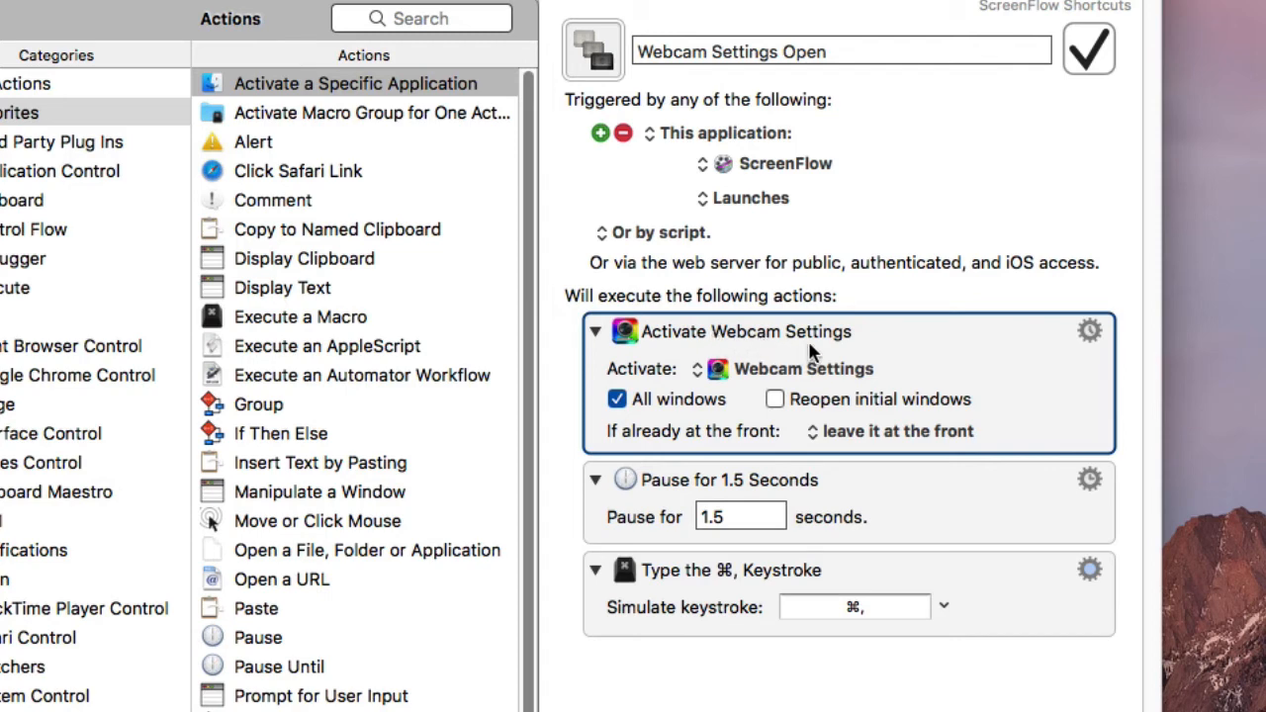
{"action": "mouse_move", "coordinate": [900, 351]}
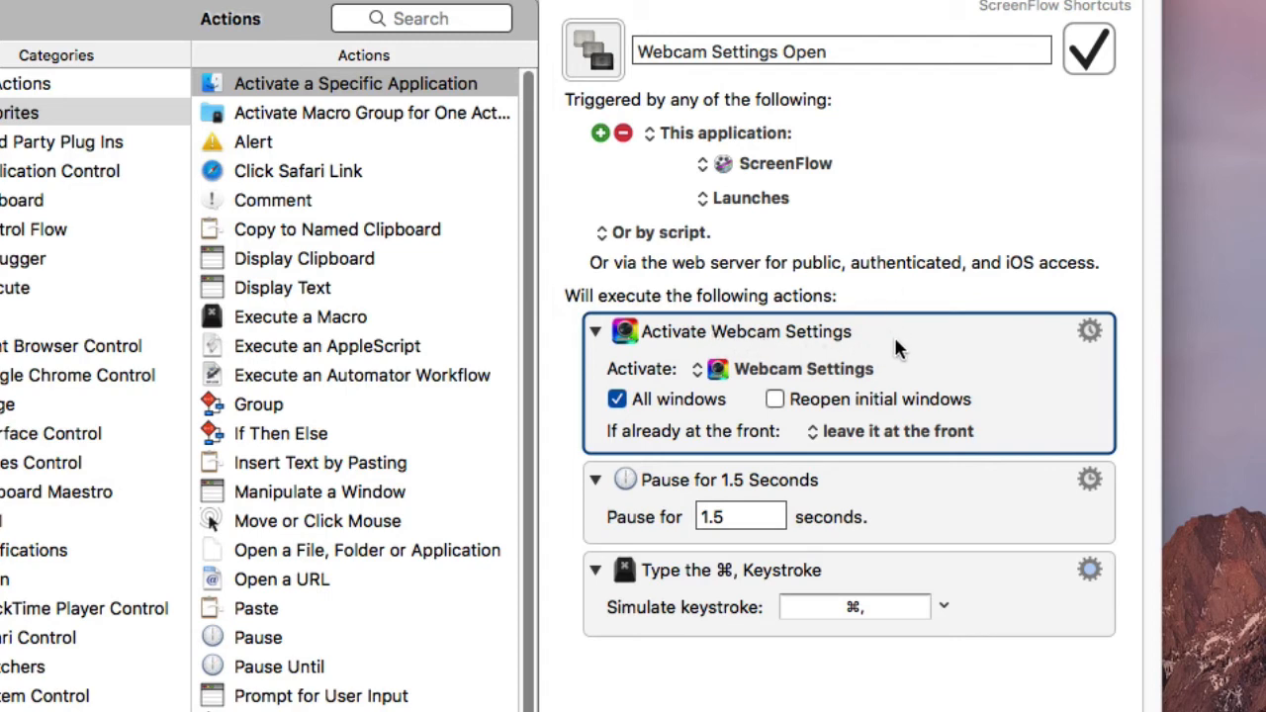
{"action": "mouse_move", "coordinate": [816, 176]}
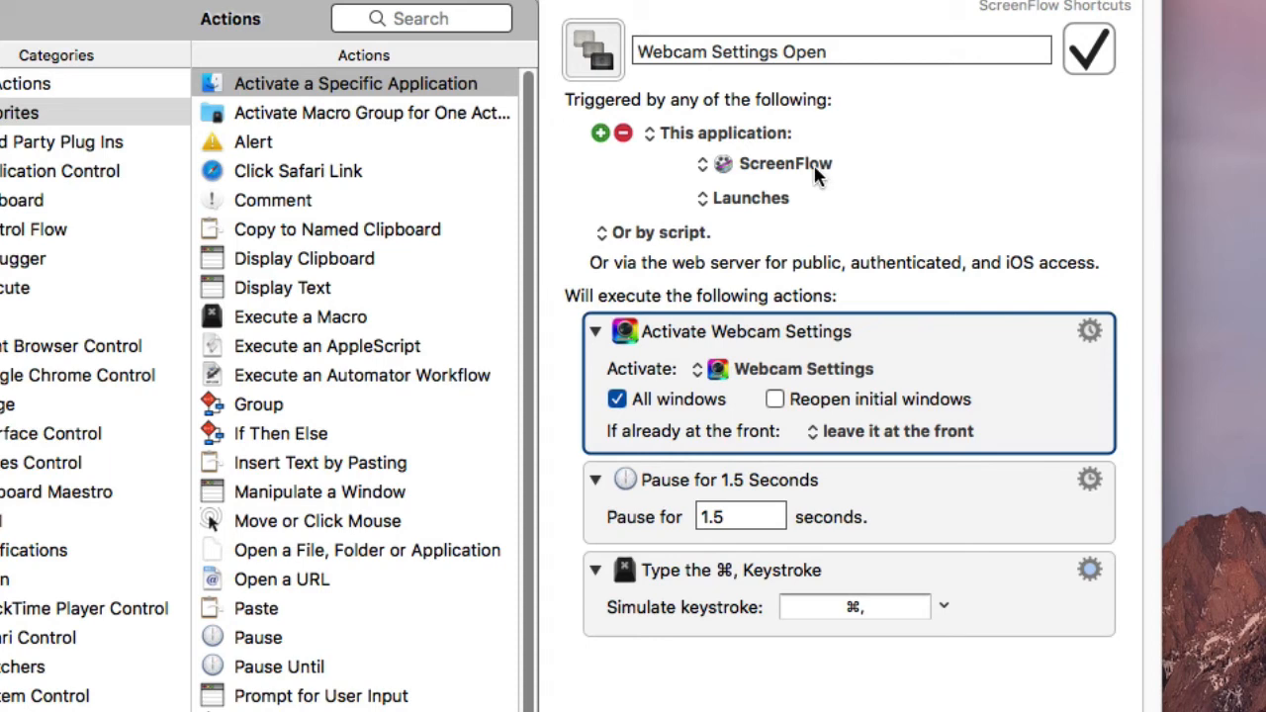
{"action": "mouse_move", "coordinate": [920, 365]}
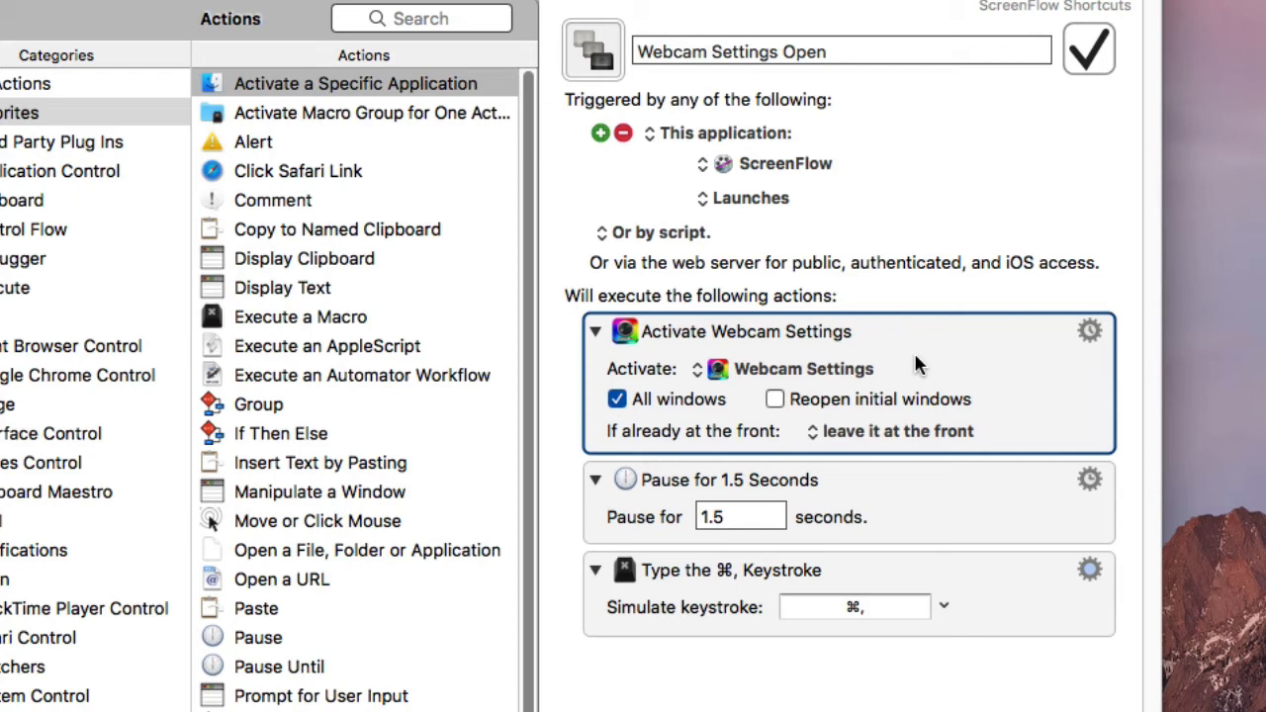
{"action": "mouse_move", "coordinate": [840, 176]}
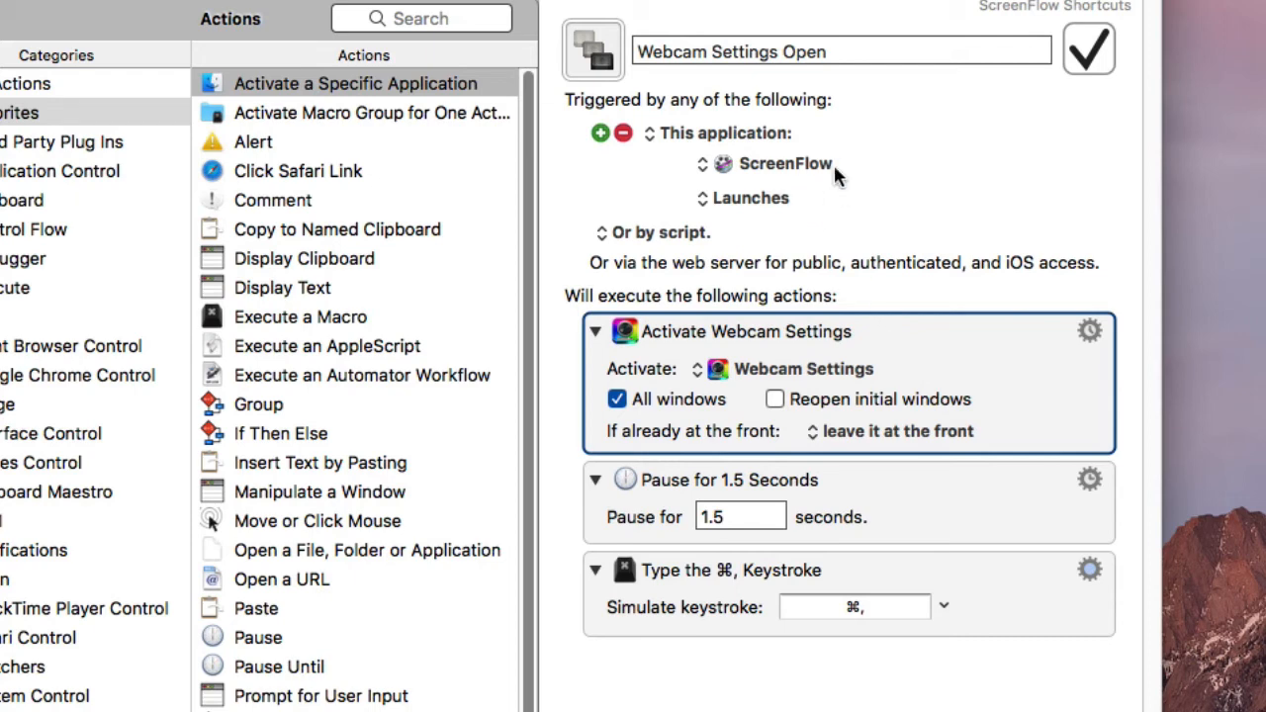
{"action": "mouse_move", "coordinate": [782, 231]}
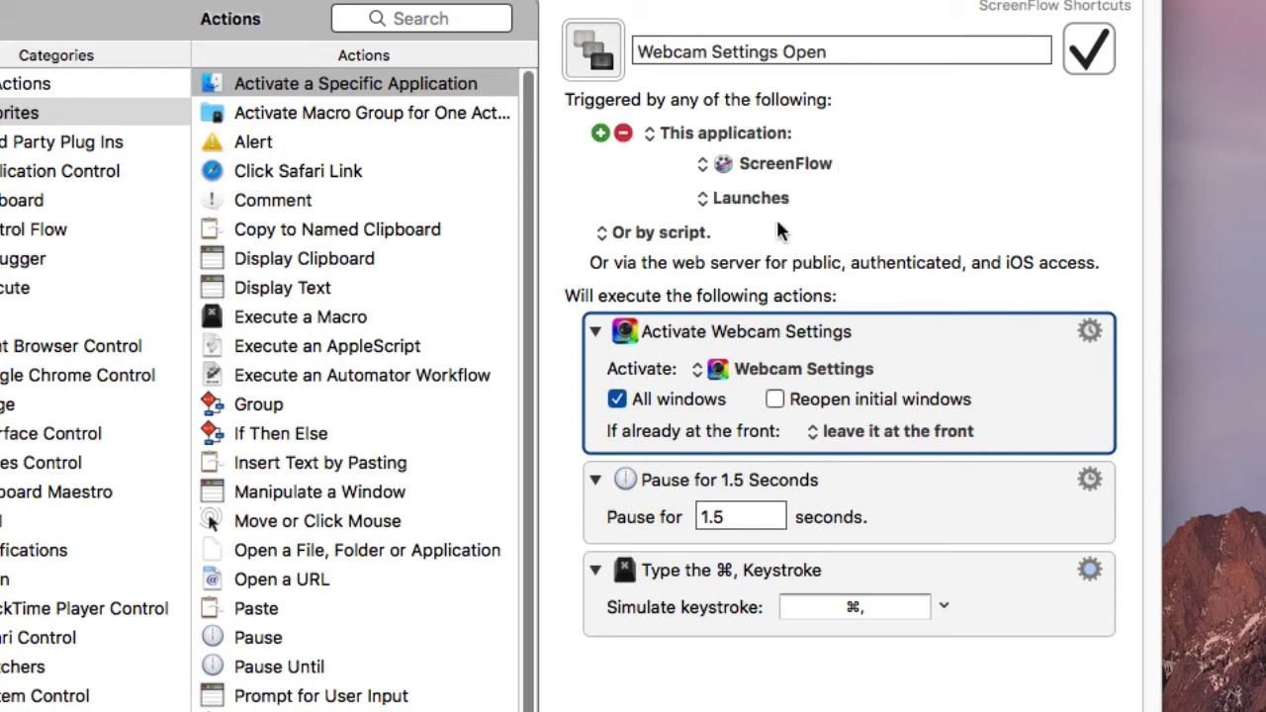
{"action": "mouse_move", "coordinate": [861, 369]}
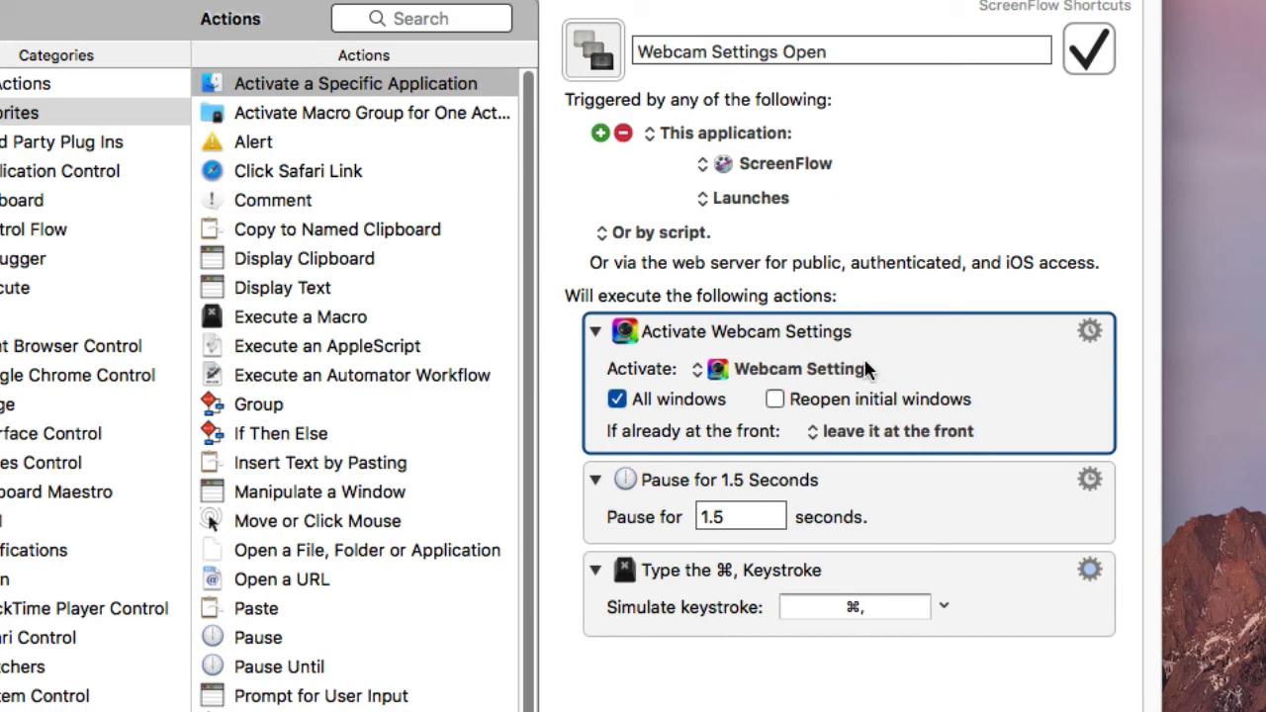
{"action": "mouse_move", "coordinate": [801, 205]}
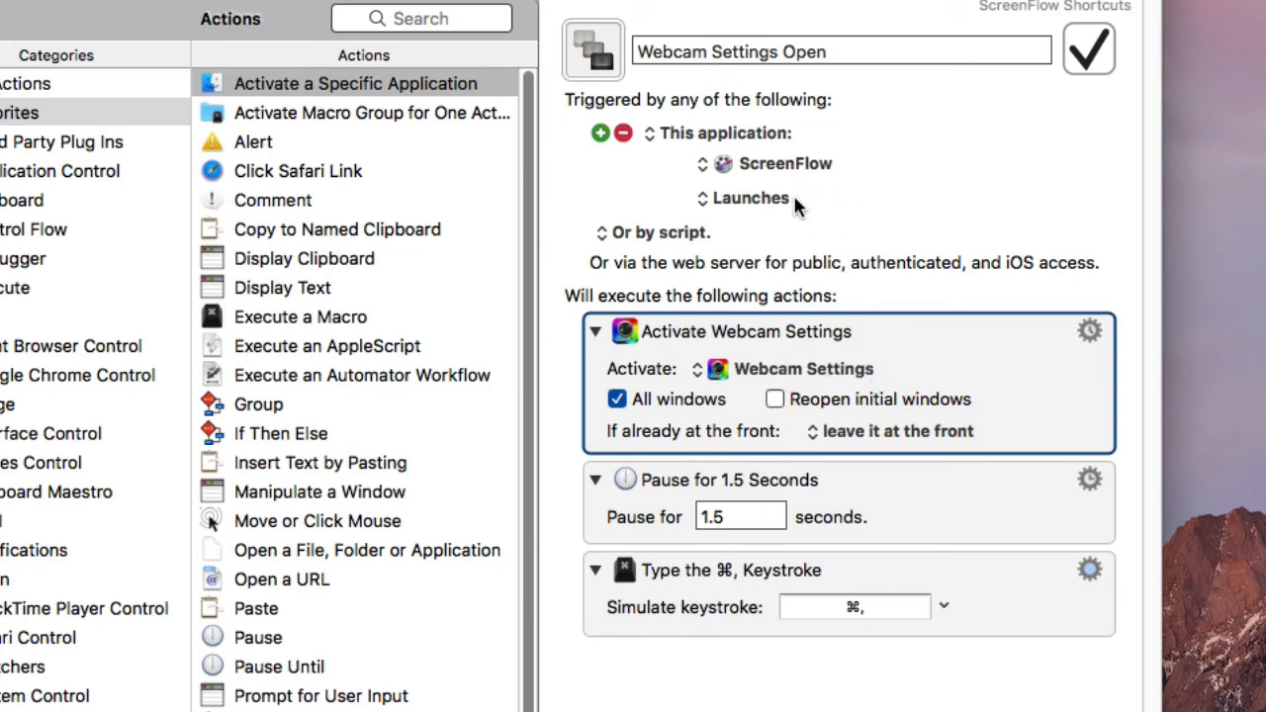
{"action": "mouse_move", "coordinate": [826, 173]}
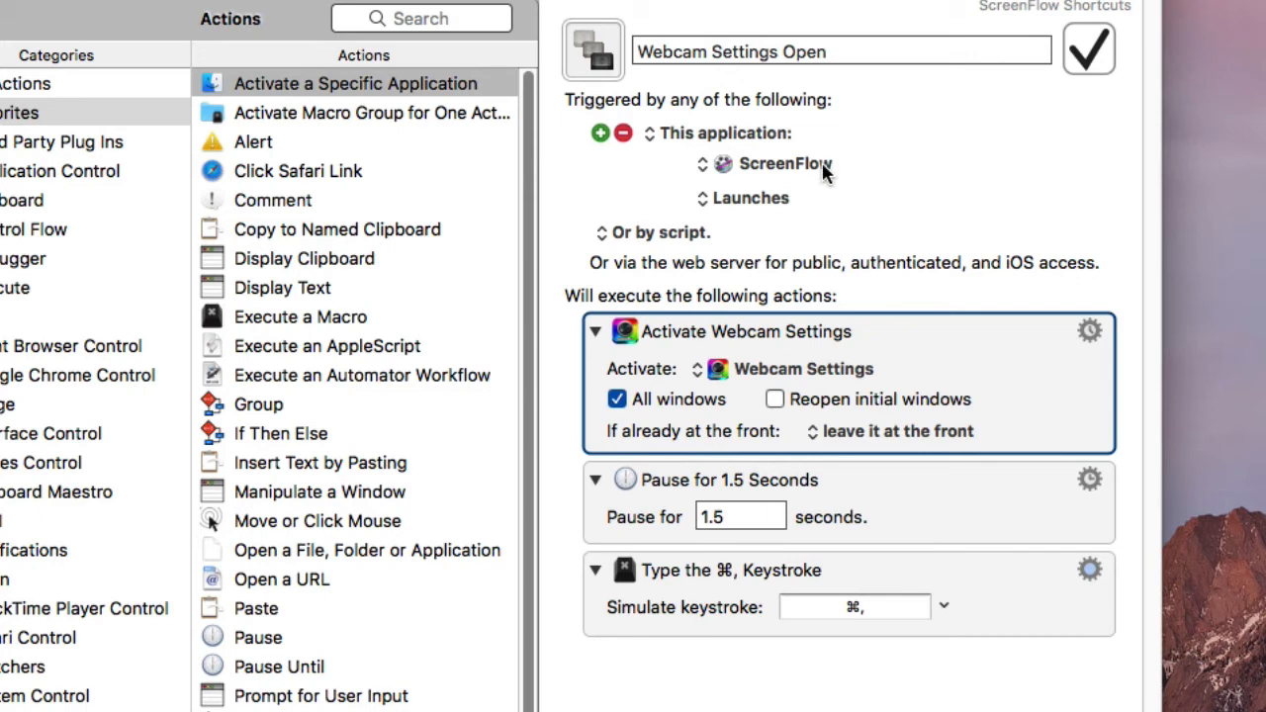
{"action": "mouse_move", "coordinate": [955, 356]}
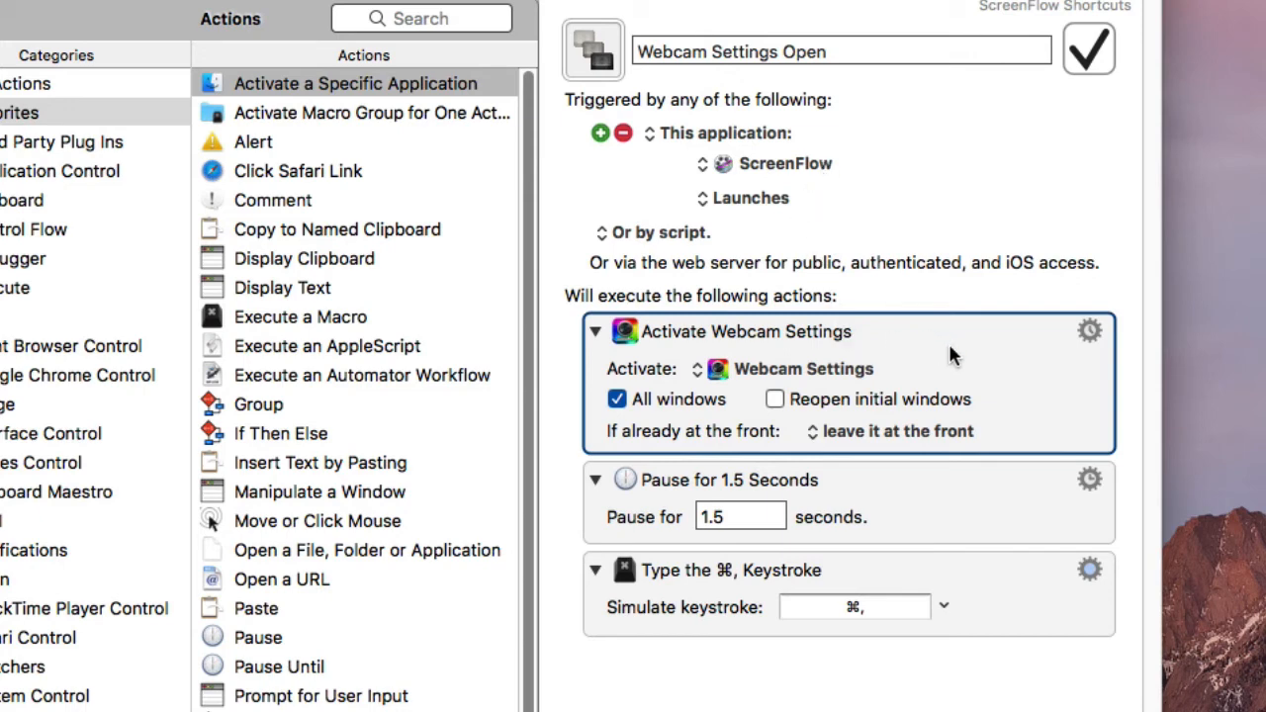
{"action": "mouse_move", "coordinate": [856, 406]}
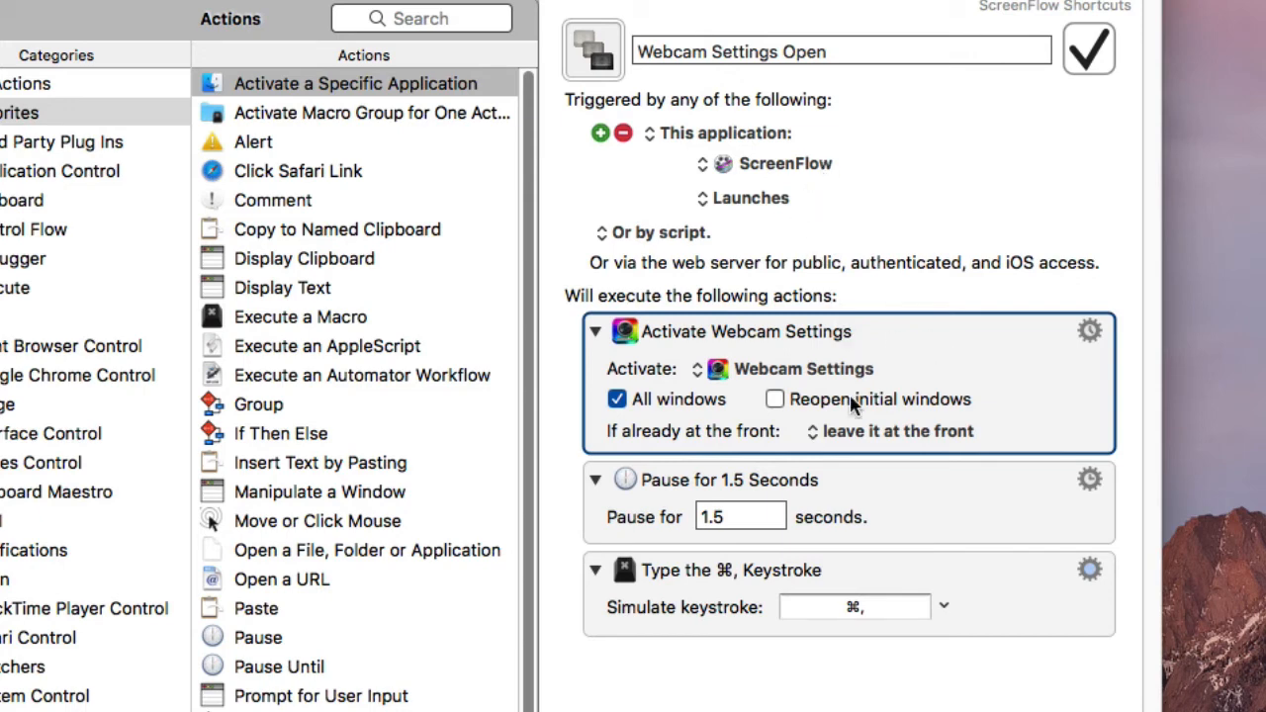
{"action": "mouse_move", "coordinate": [915, 368]}
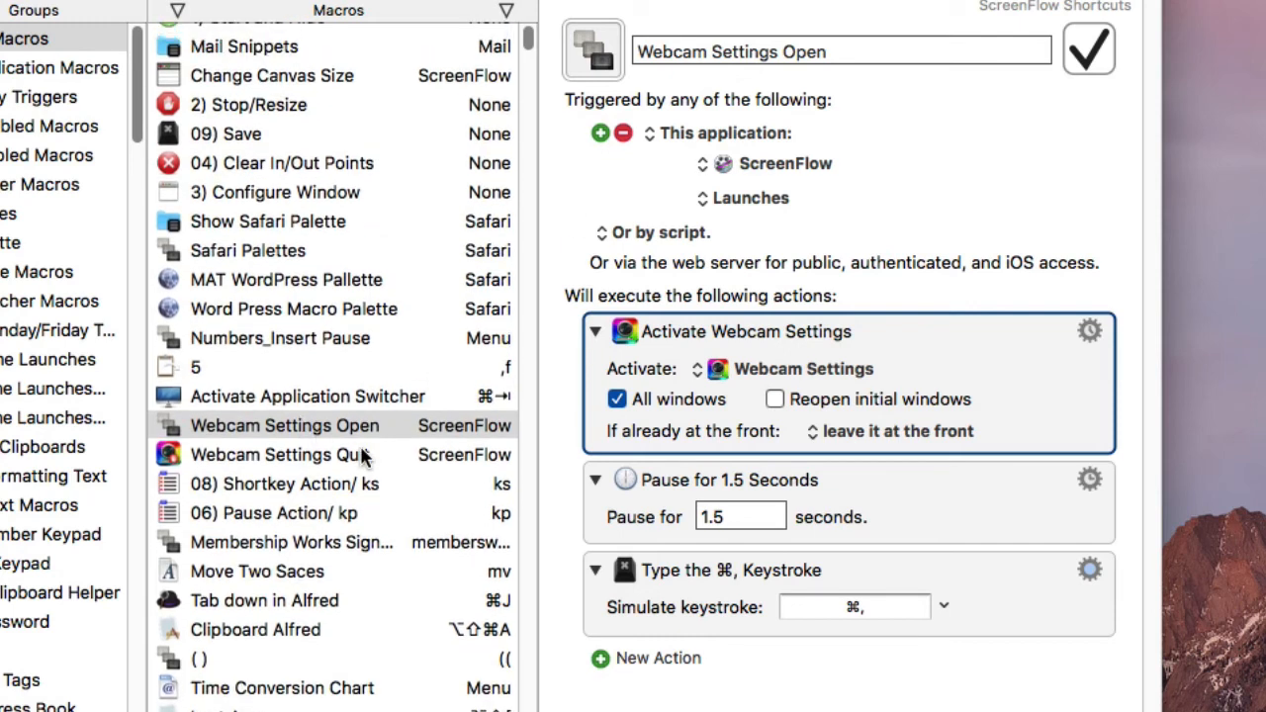
- Open the Webcam Settings Quit macro and scroll to its trigger and action
{"action": "left_click", "coordinate": [279, 454]}
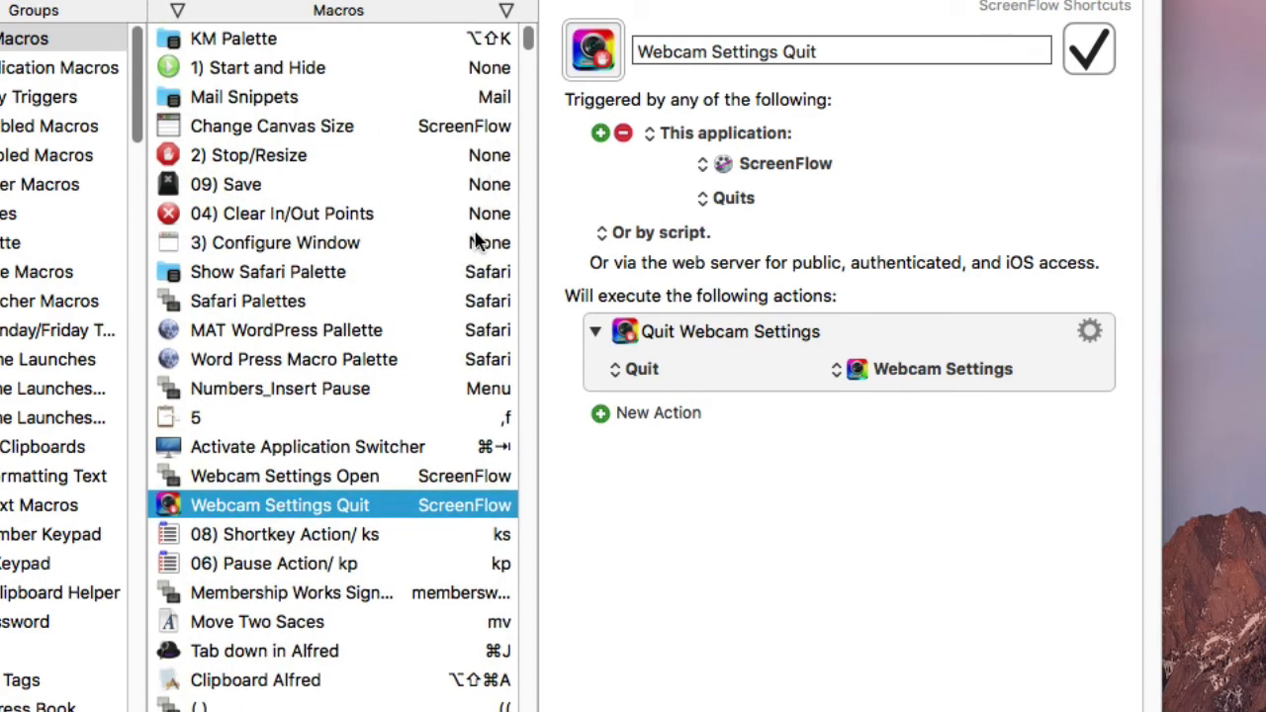
{"action": "mouse_move", "coordinate": [633, 423]}
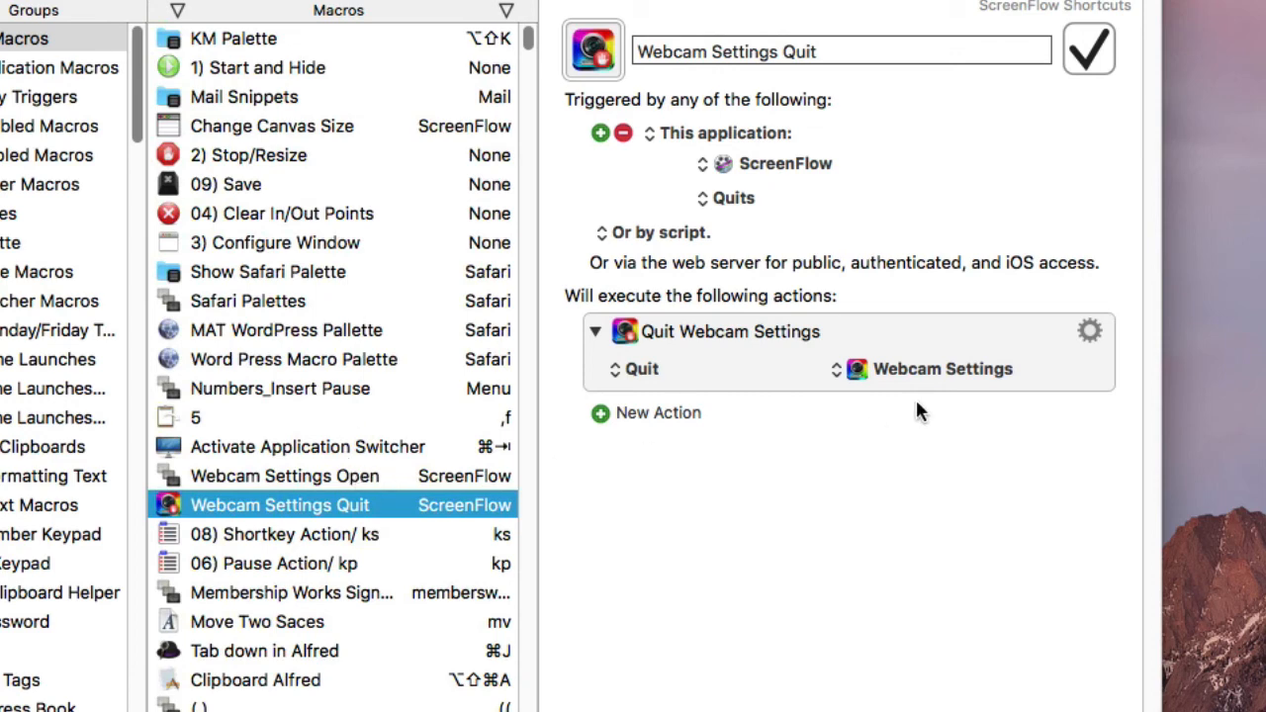
{"action": "mouse_move", "coordinate": [576, 362]}
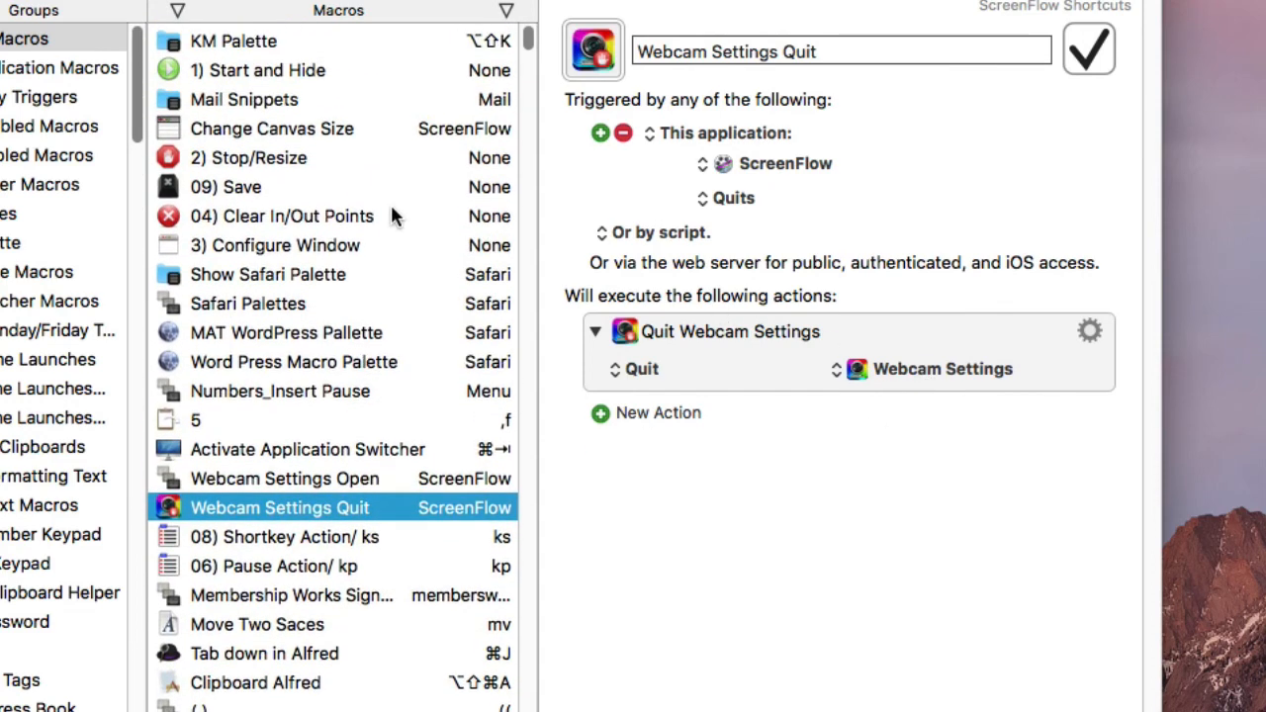
{"action": "scroll", "scroll_direction": "down", "scroll_amount": 3}
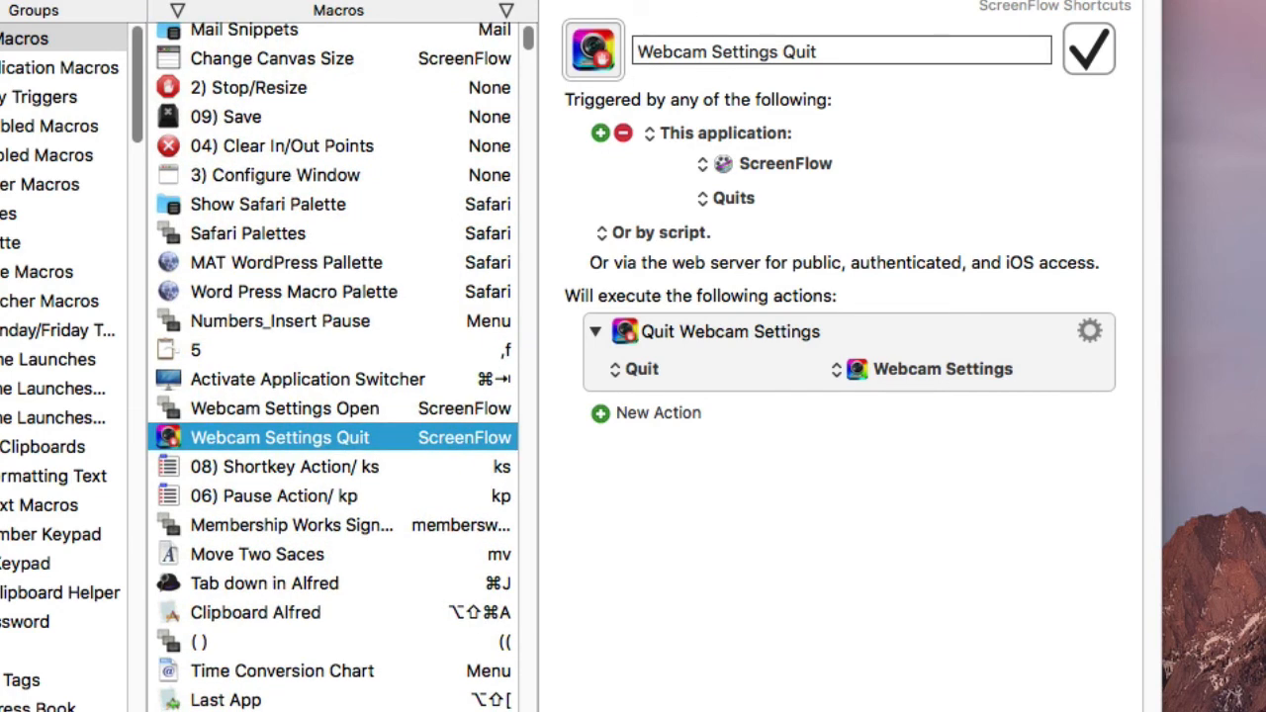
{"action": "mouse_move", "coordinate": [809, 176]}
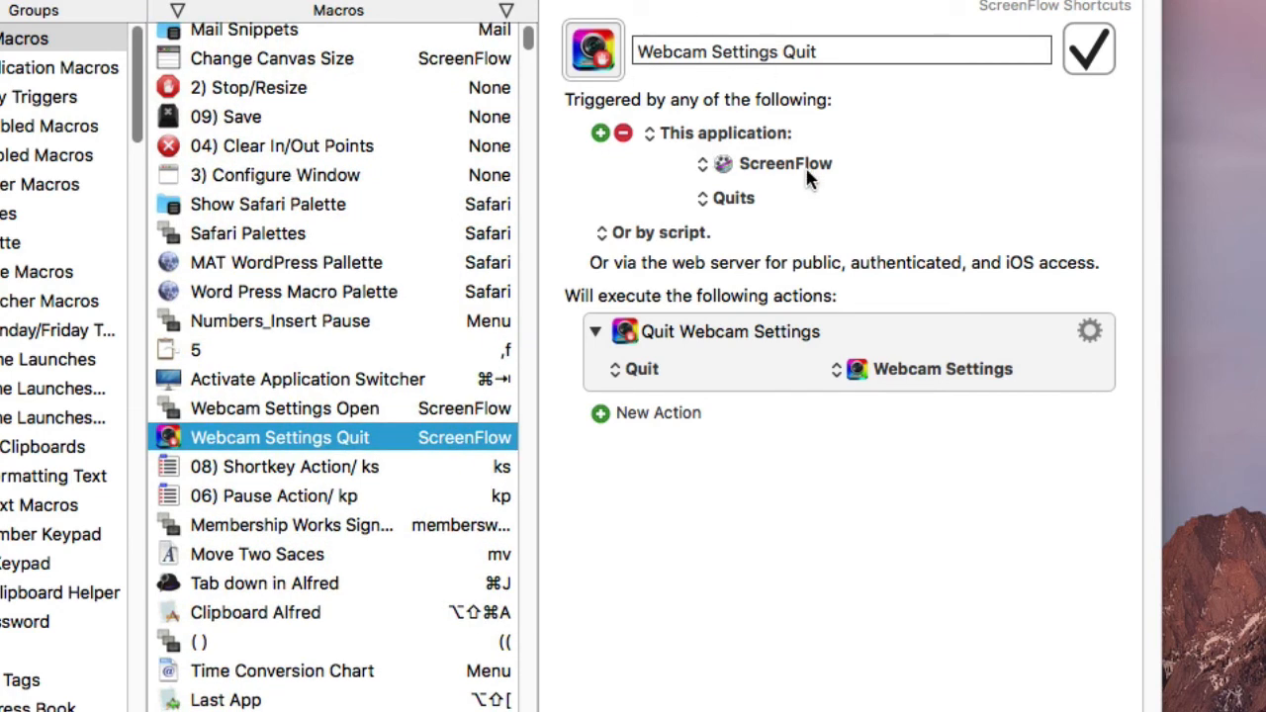
{"action": "mouse_move", "coordinate": [799, 247]}
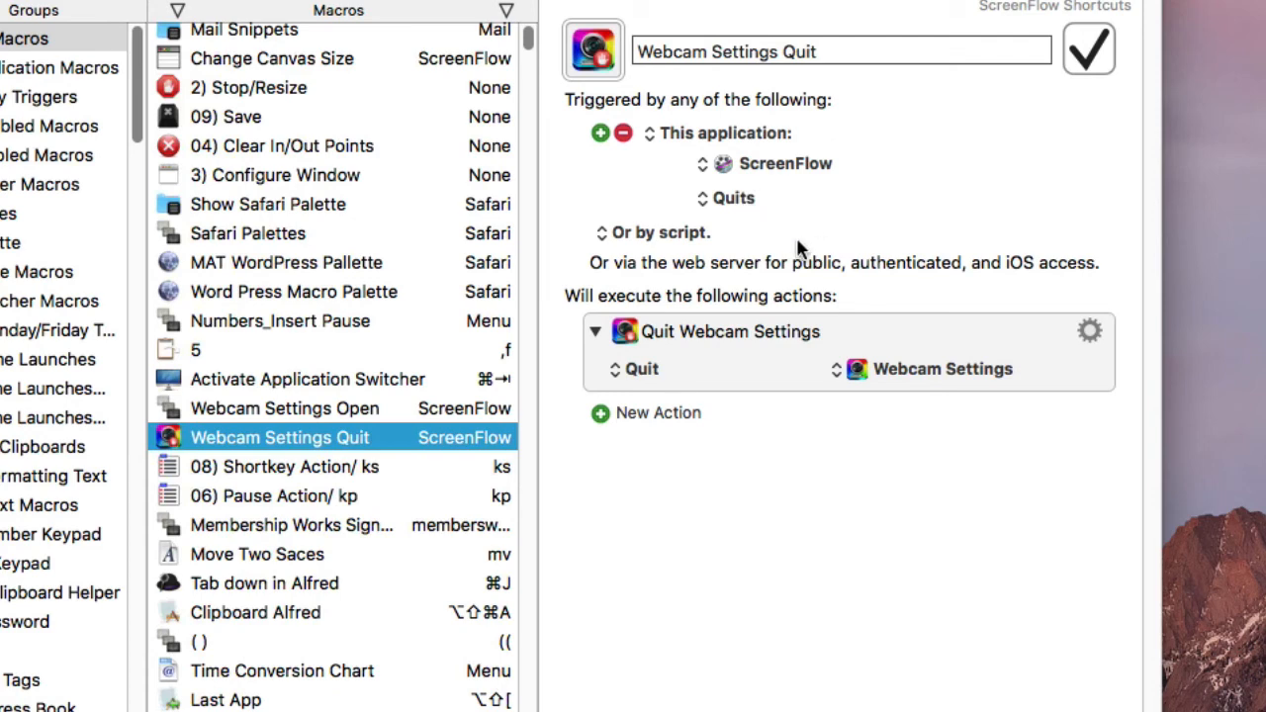
{"action": "mouse_move", "coordinate": [974, 351]}
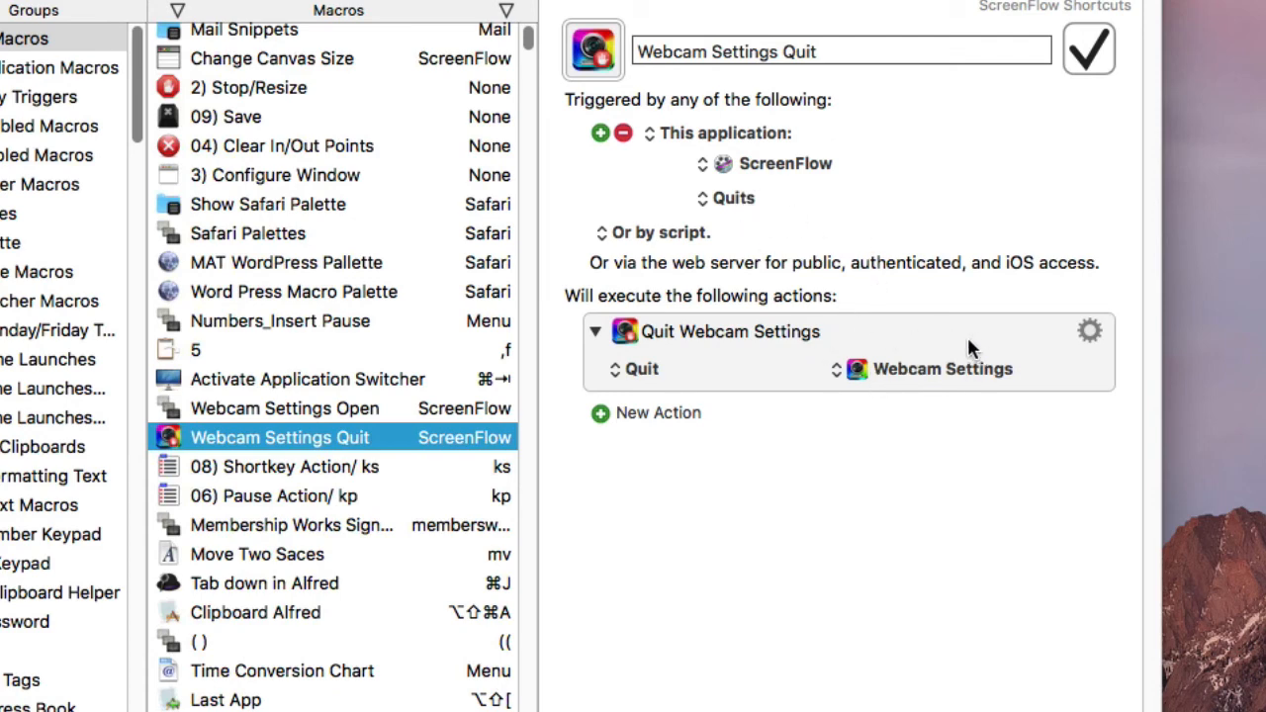
{"action": "mouse_move", "coordinate": [951, 339]}
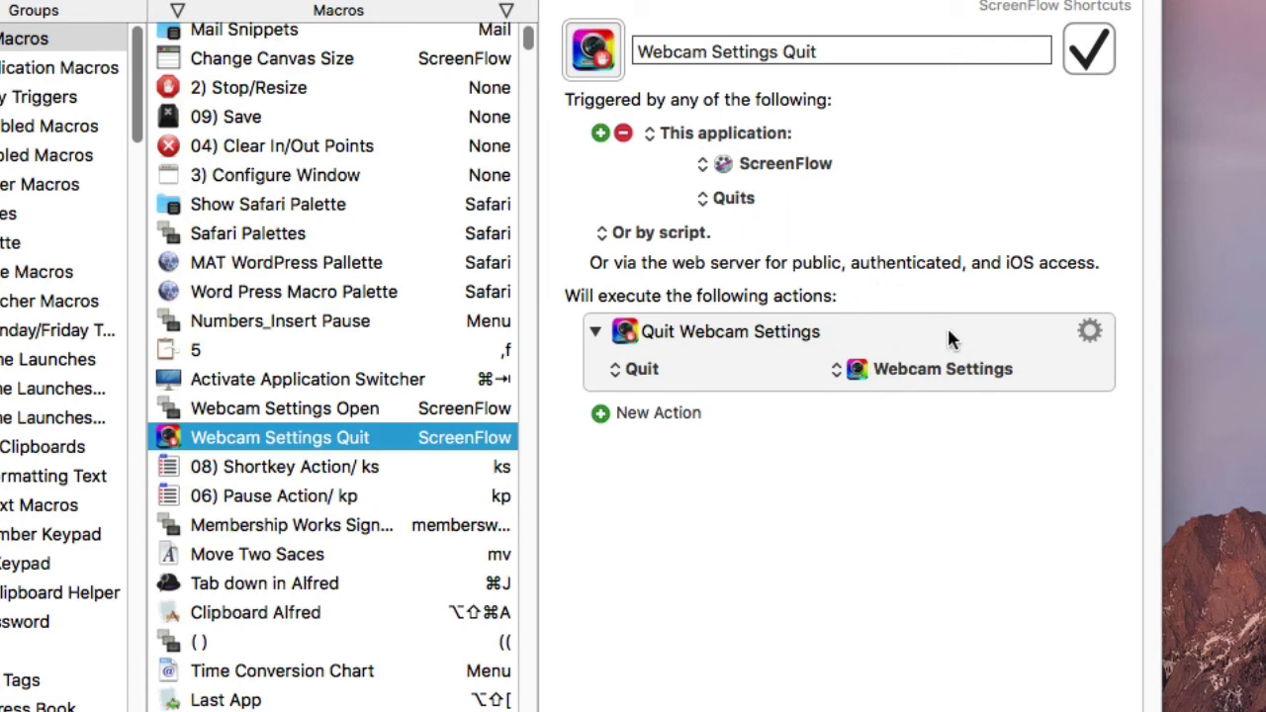
{"action": "mouse_move", "coordinate": [994, 341]}
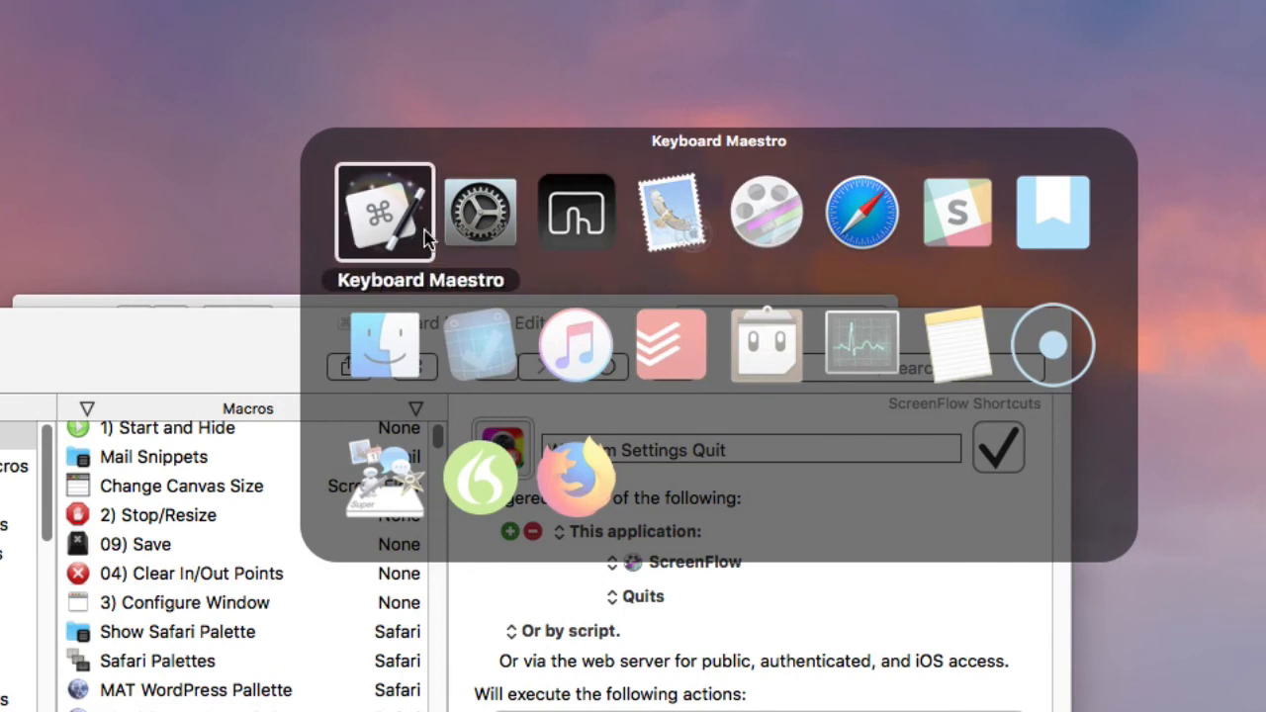
- Right-click Keyboard Maestro in the app switcher to show Quit and Force Quit
{"action": "right_click", "coordinate": [384, 210]}
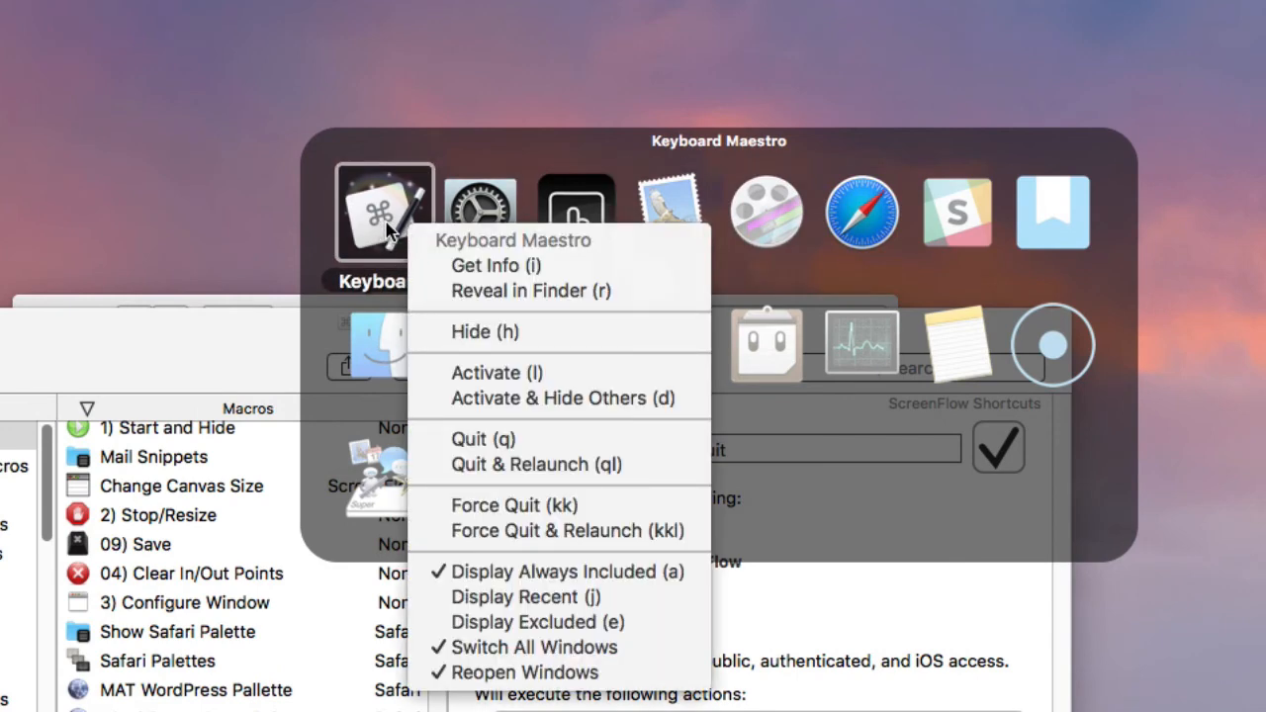
{"action": "mouse_move", "coordinate": [385, 252]}
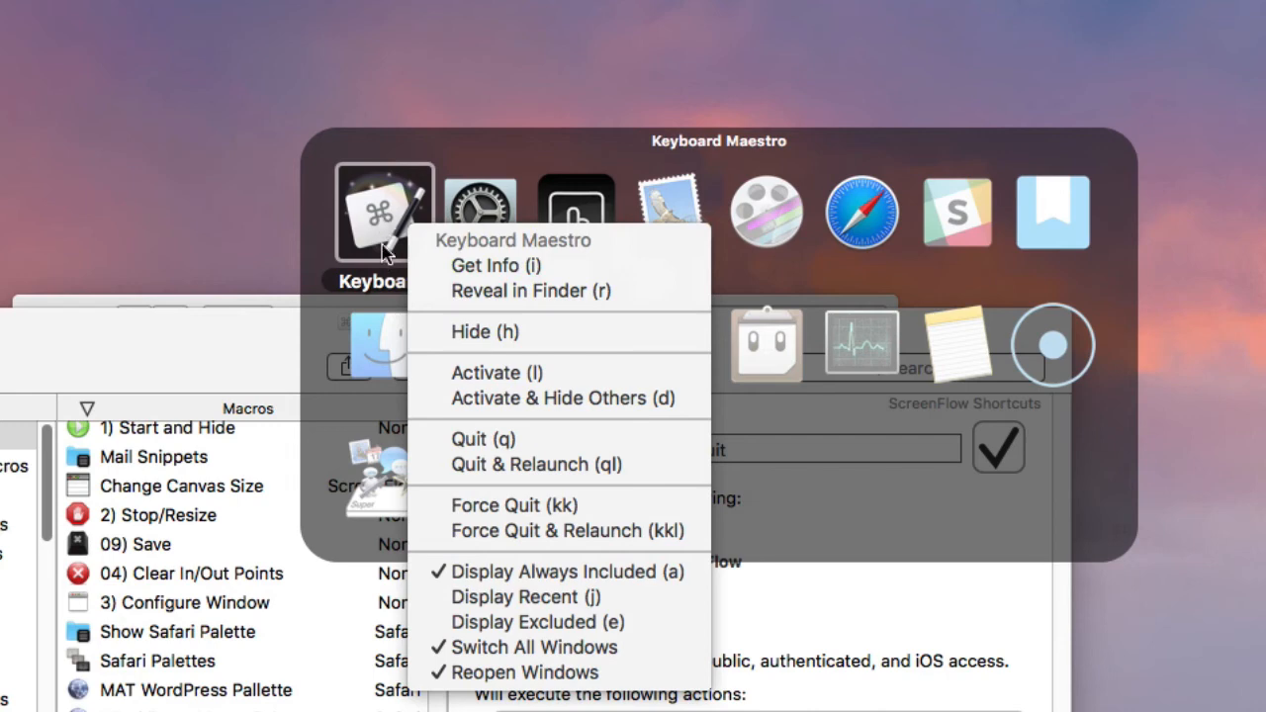
{"action": "mouse_move", "coordinate": [388, 232]}
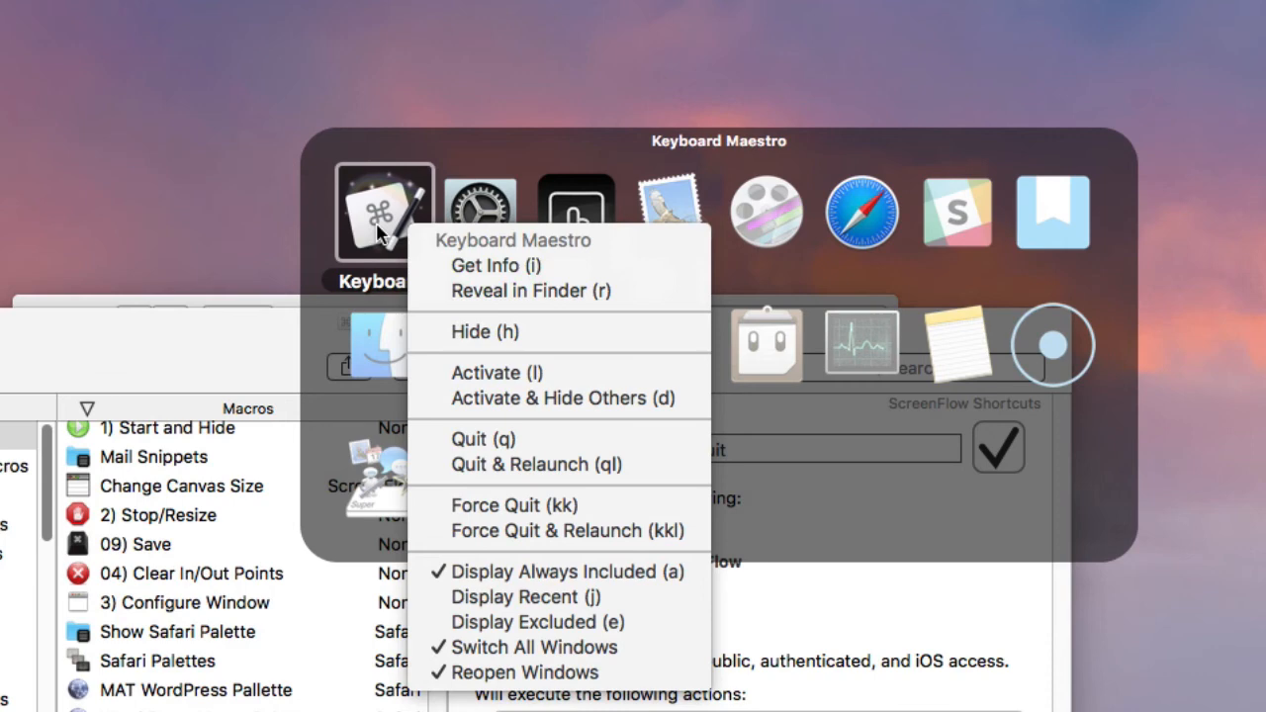
{"action": "mouse_move", "coordinate": [480, 465]}
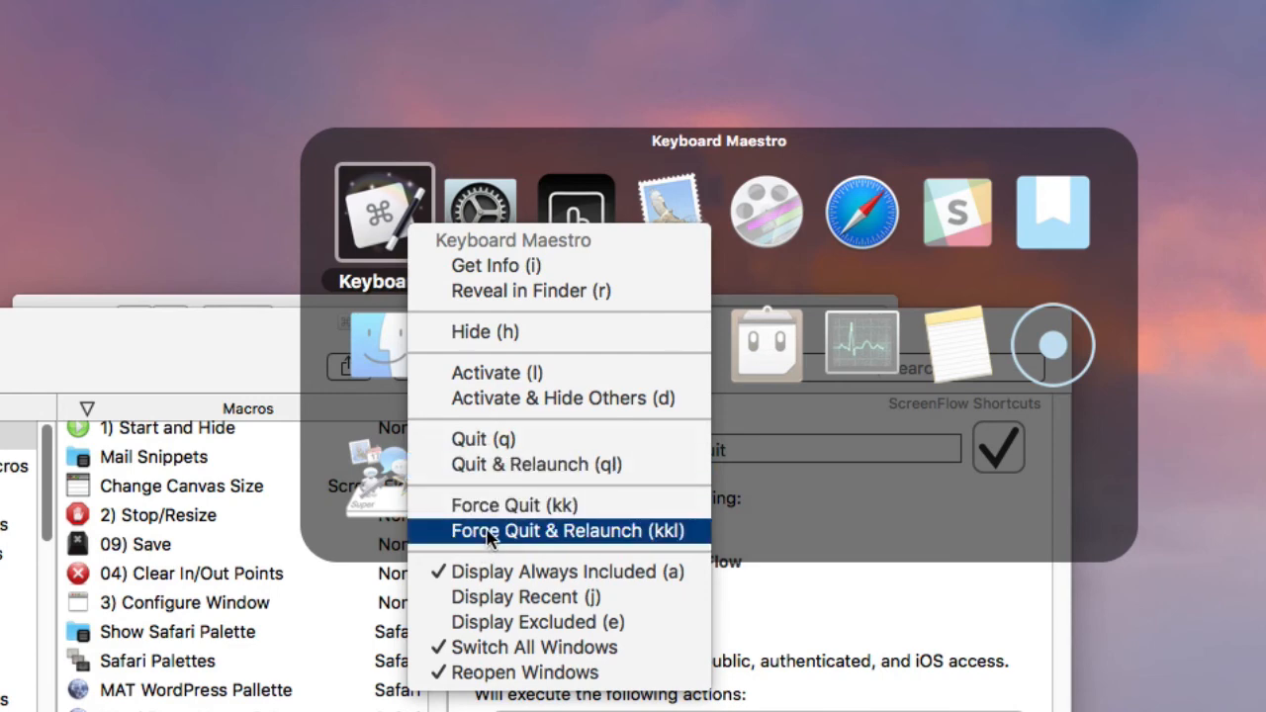
{"action": "mouse_move", "coordinate": [450, 257]}
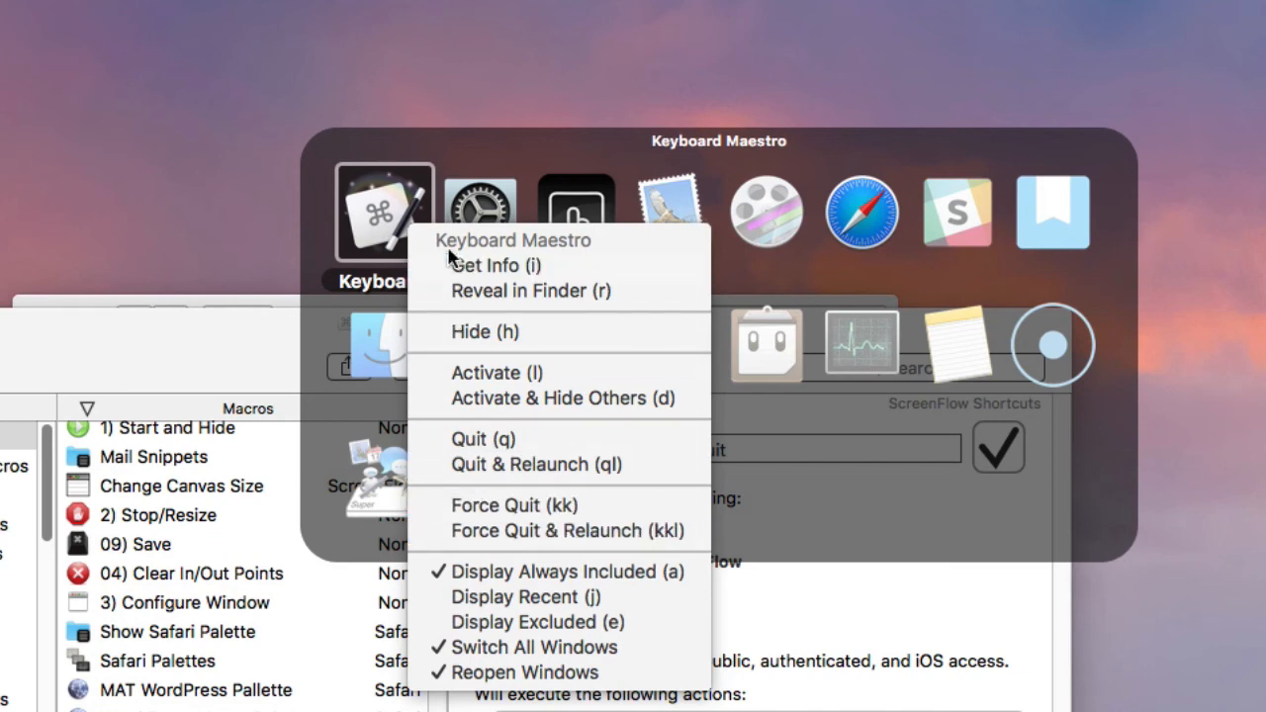